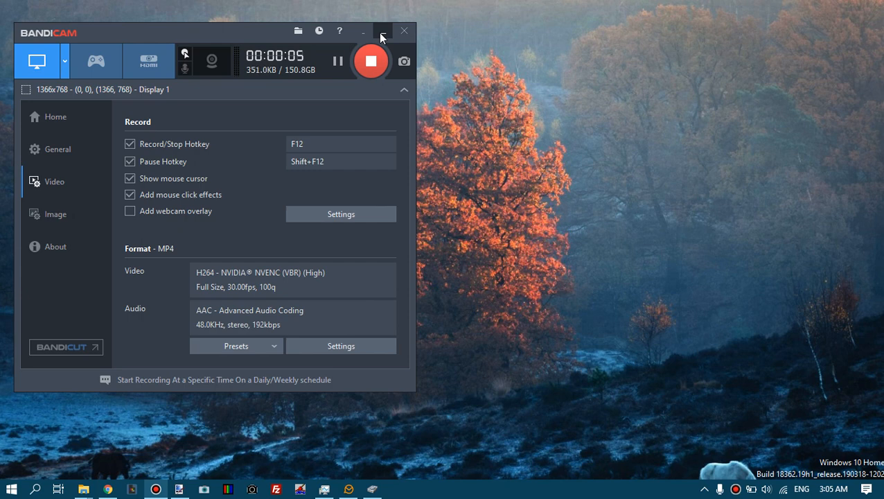
Minimize the Bandicam recorder window to clear the desktop.
{"action": "left_click", "coordinate": [363, 31]}
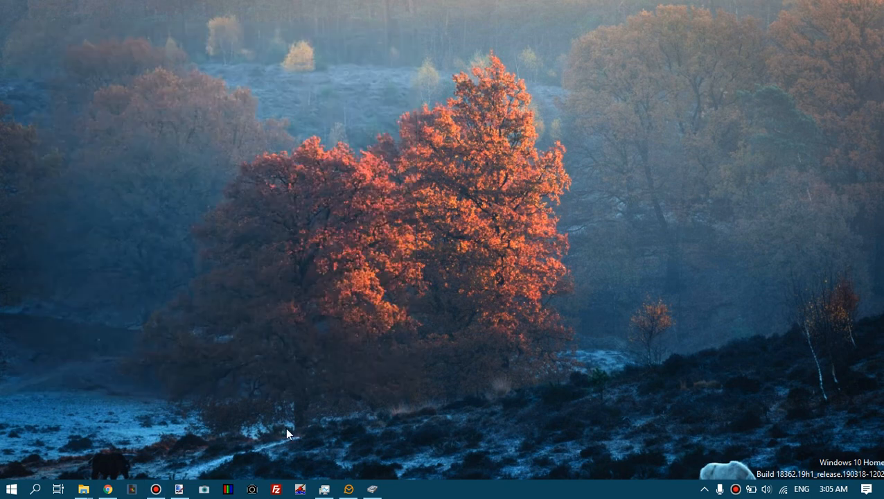
{"action": "mouse_move", "coordinate": [185, 434]}
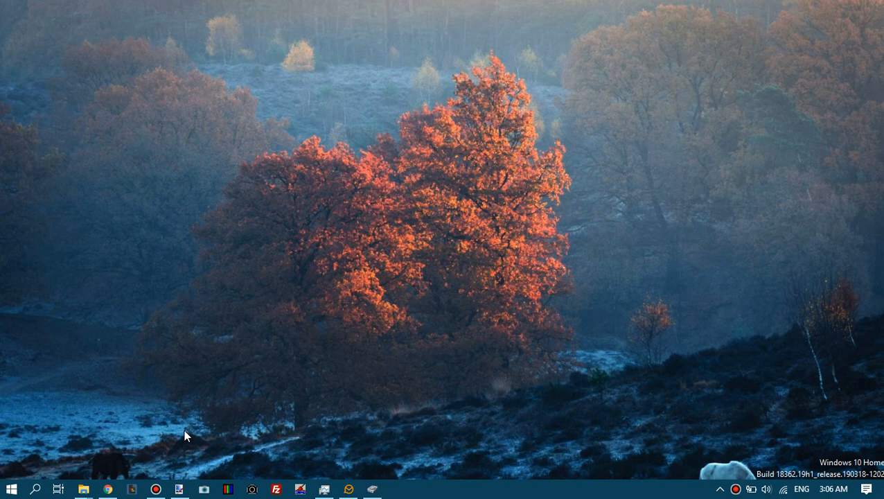
{"action": "mouse_move", "coordinate": [143, 410]}
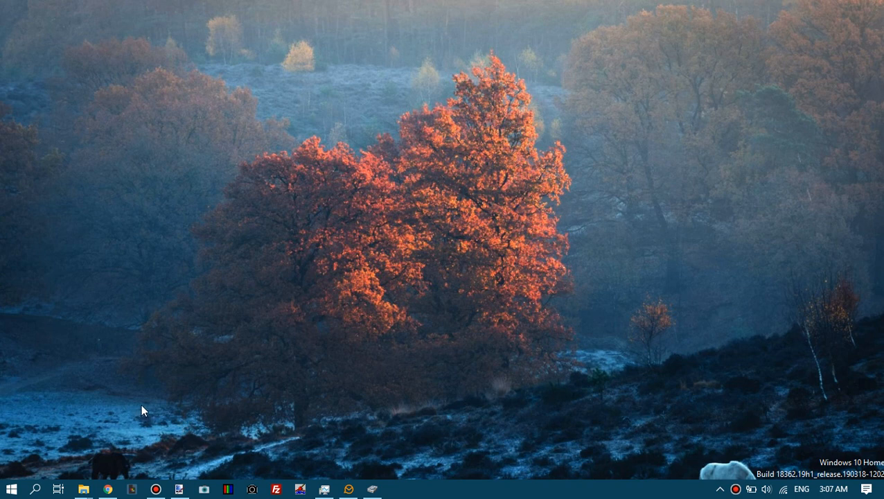
Launch JPEG-Repair and pick canon_eos_70d_15.cr2 from 'bunch of raws' with minimum resolution 3.0.
{"action": "left_click", "coordinate": [226, 489]}
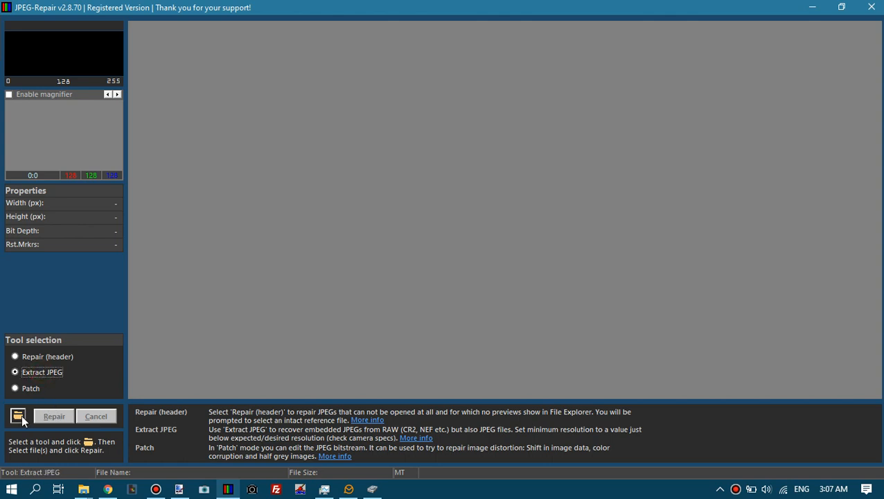
{"action": "left_click", "coordinate": [18, 416]}
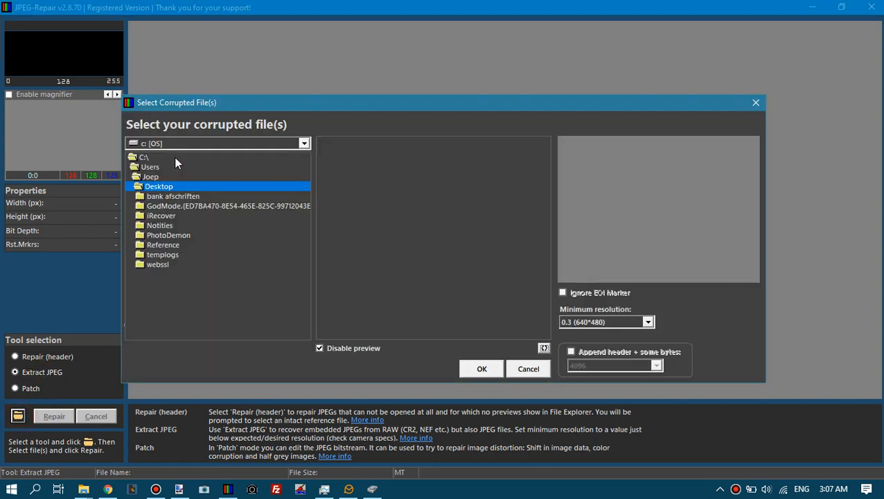
{"action": "scroll", "scroll_direction": "down", "scroll_amount": 3}
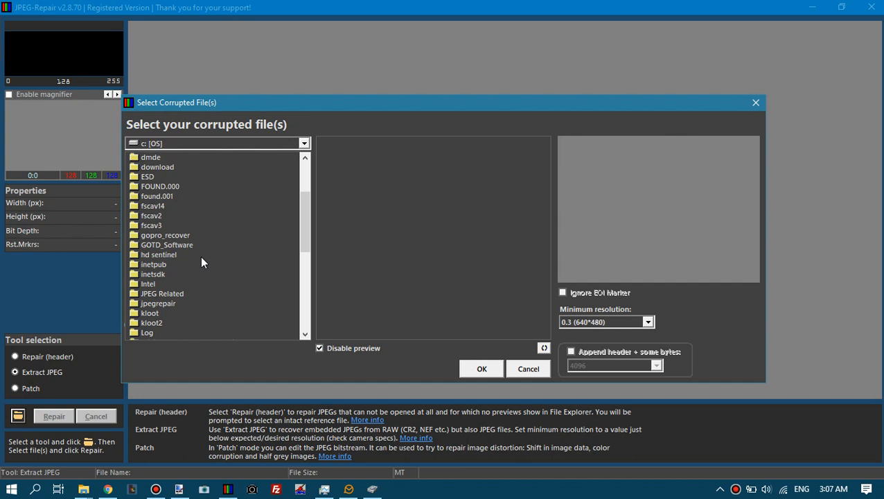
{"action": "left_click", "coordinate": [158, 303]}
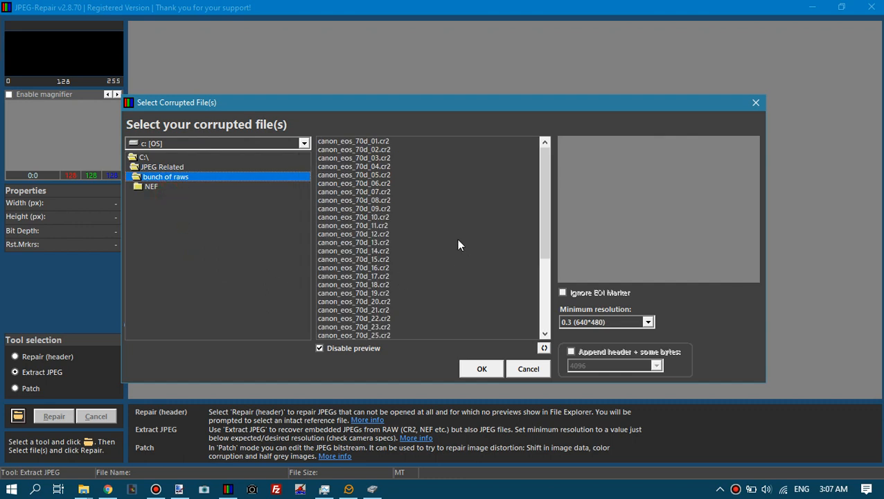
{"action": "mouse_move", "coordinate": [432, 241]}
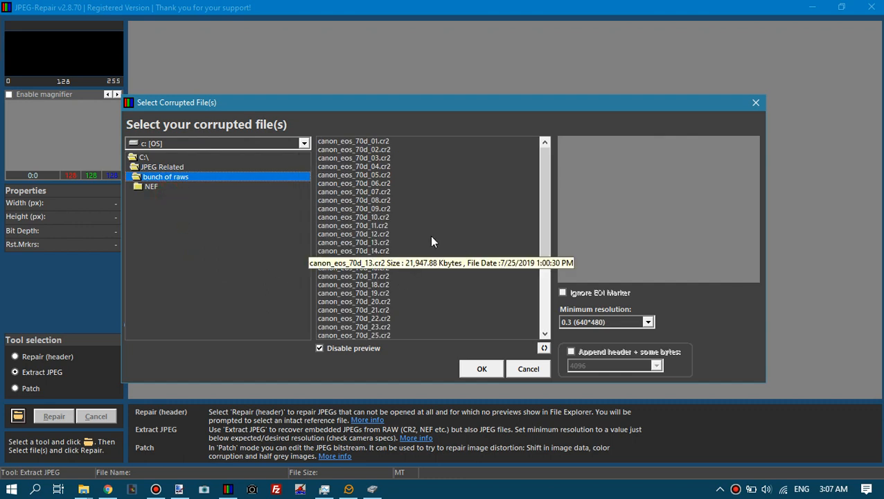
{"action": "left_click", "coordinate": [353, 258]}
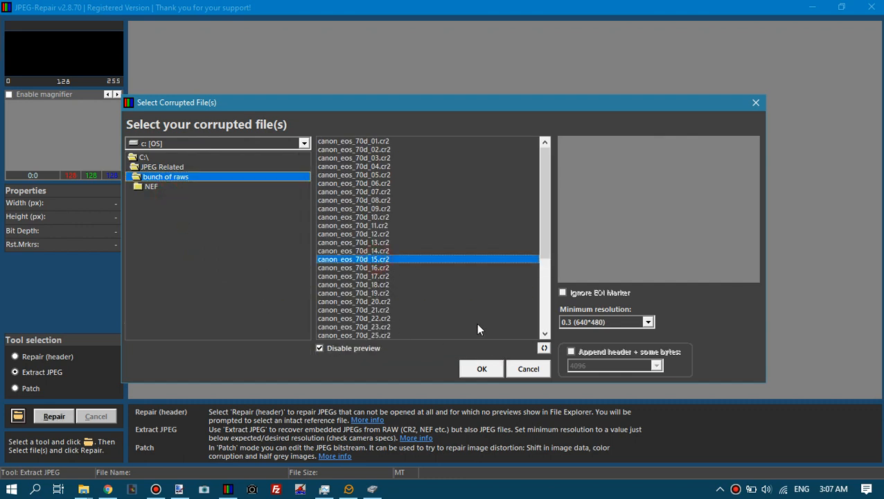
{"action": "left_click", "coordinate": [647, 322]}
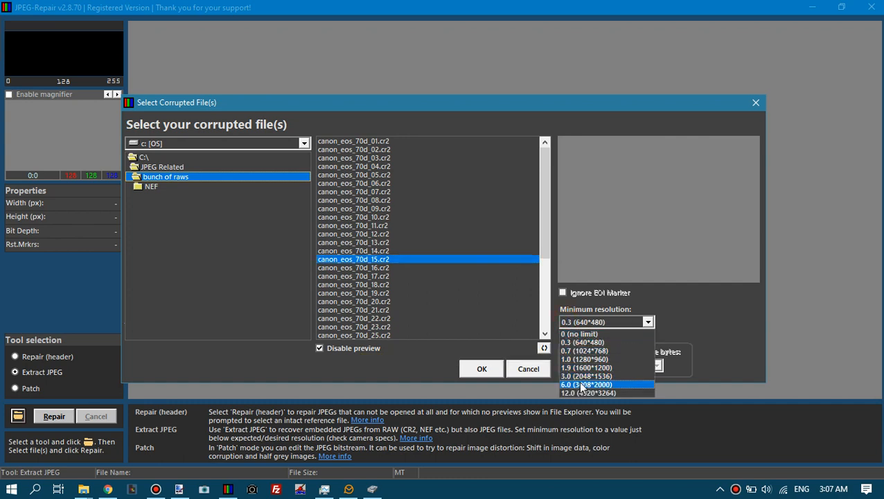
{"action": "left_click", "coordinate": [590, 376]}
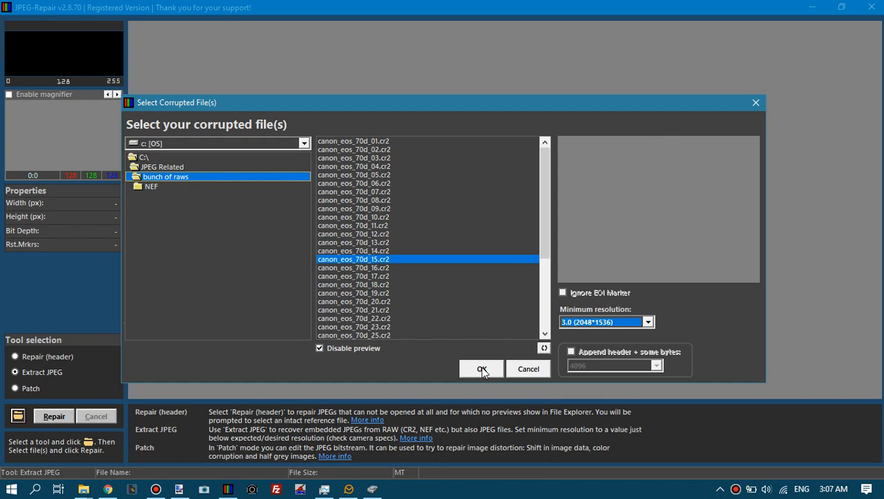
{"action": "left_click", "coordinate": [482, 368]}
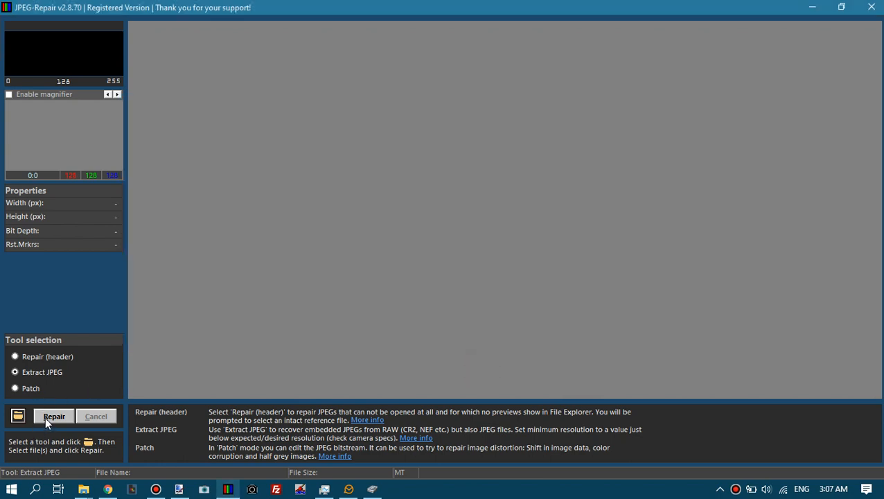
Run Repair to extract the 5472×3648 photo and dismiss the 'Files processed: 1' message.
{"action": "left_click", "coordinate": [54, 416]}
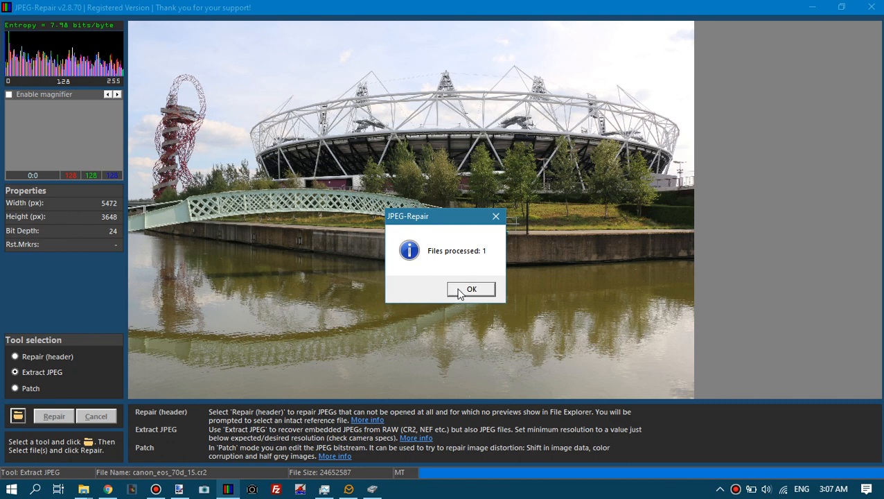
{"action": "left_click", "coordinate": [470, 289]}
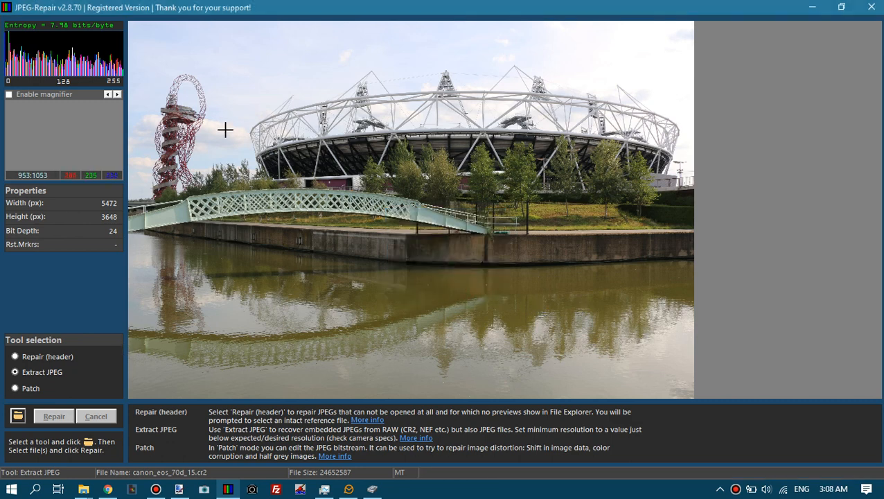
{"action": "mouse_move", "coordinate": [144, 24]}
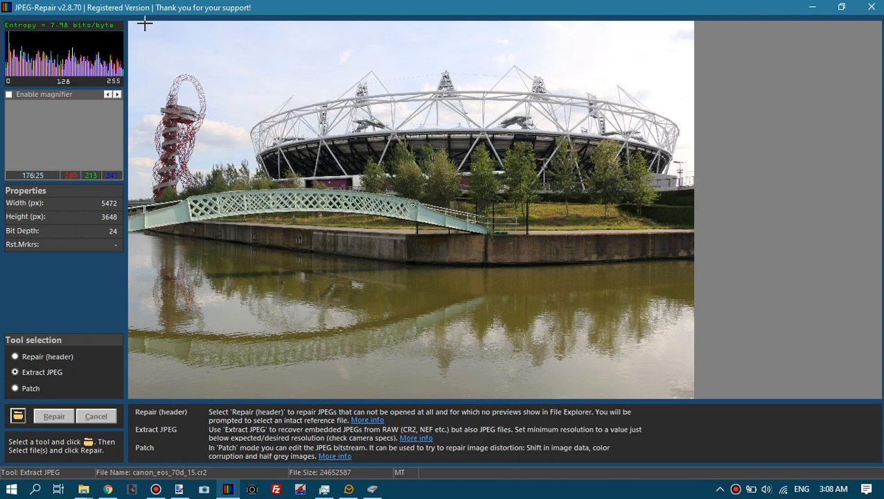
{"action": "mouse_move", "coordinate": [142, 23]}
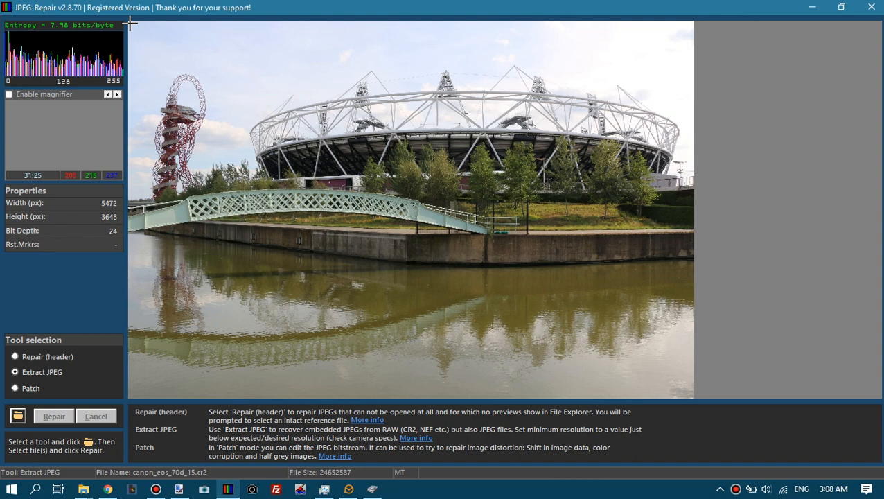
{"action": "mouse_move", "coordinate": [164, 22]}
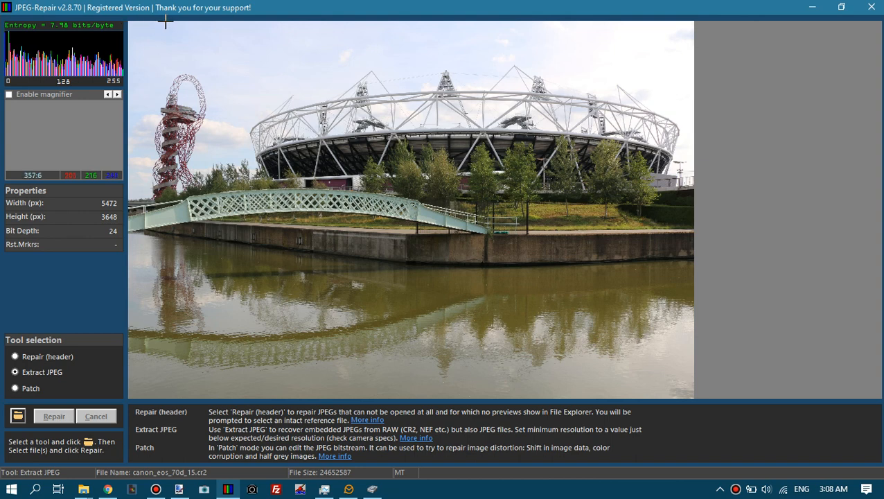
{"action": "mouse_move", "coordinate": [175, 25]}
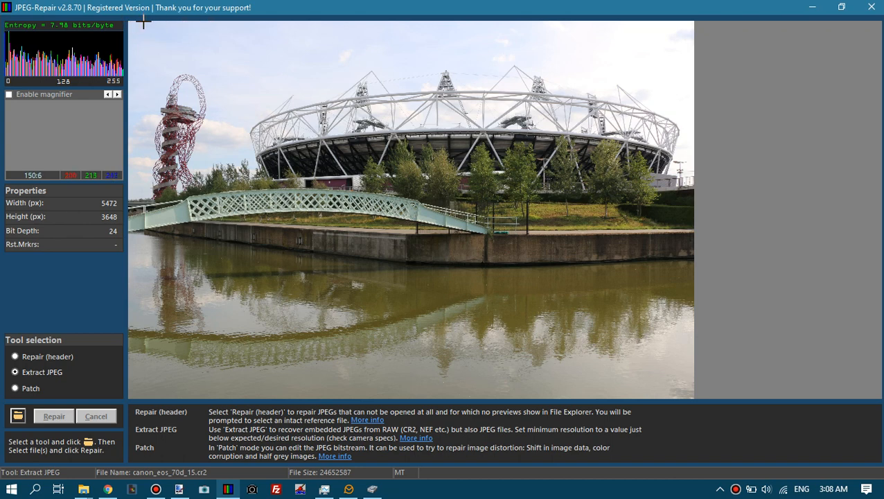
{"action": "mouse_move", "coordinate": [213, 22]}
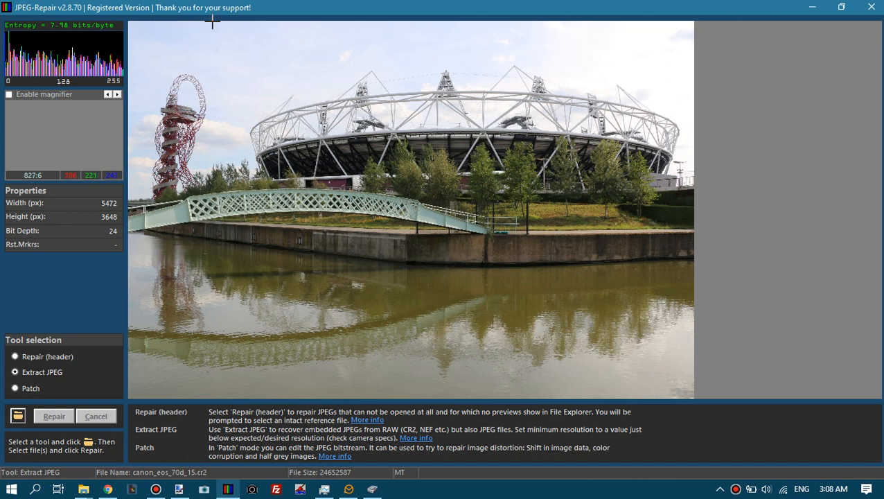
{"action": "mouse_move", "coordinate": [131, 24]}
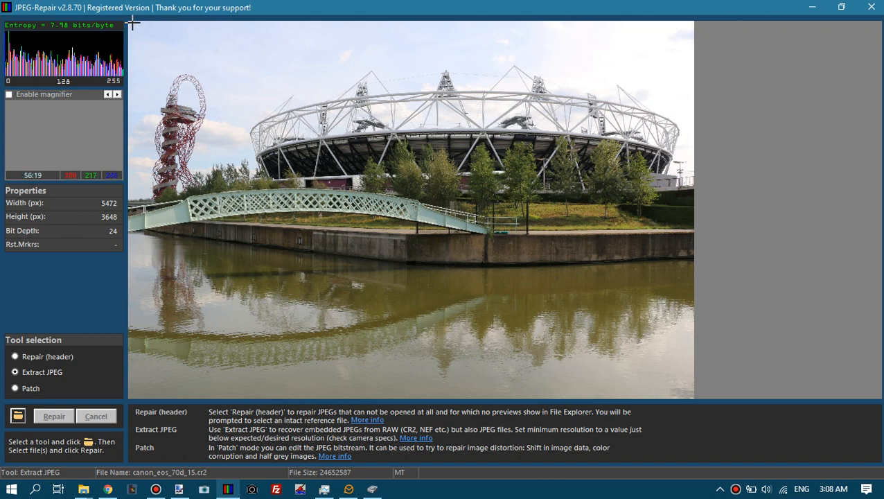
{"action": "mouse_move", "coordinate": [239, 55]}
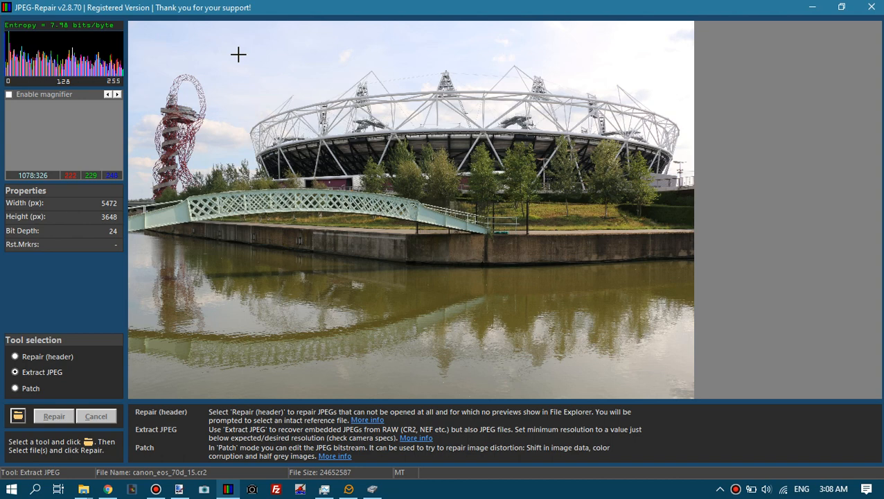
{"action": "mouse_move", "coordinate": [127, 24]}
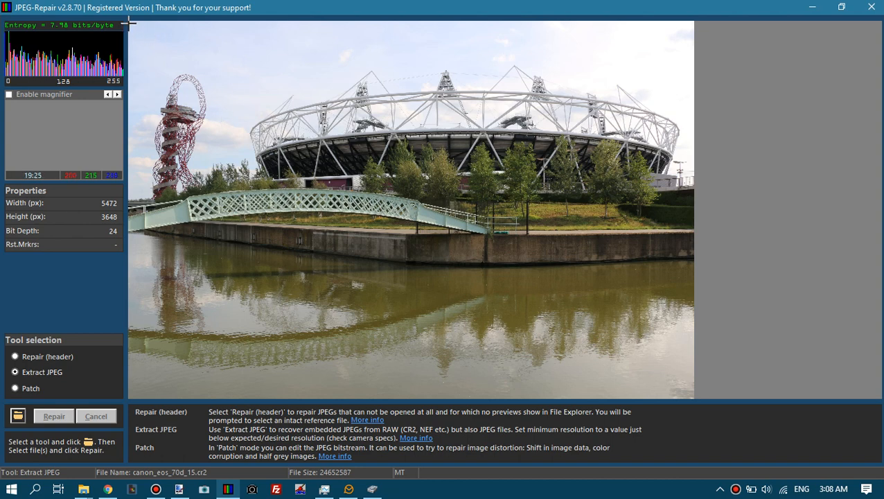
{"action": "mouse_move", "coordinate": [163, 26]}
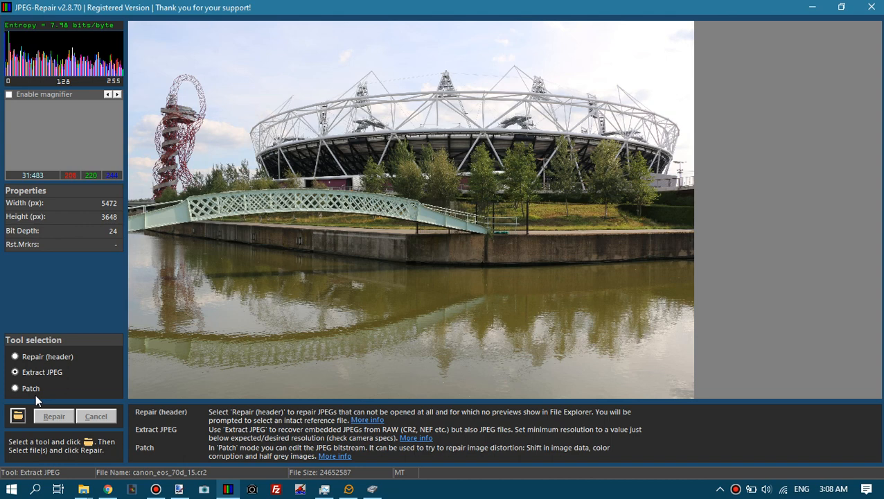
Pick canon_eos_70d_11.cr2, run the extraction and dismiss the 'Files processed: 1' notice.
{"action": "left_click", "coordinate": [17, 416]}
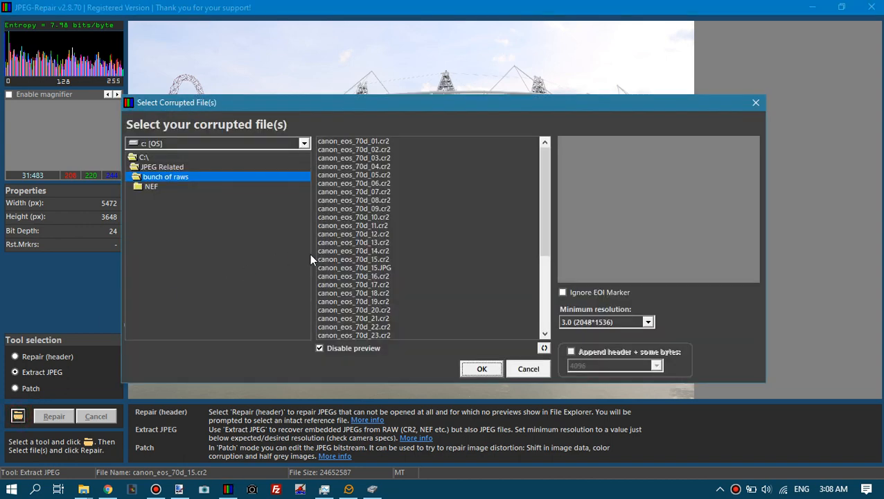
{"action": "mouse_move", "coordinate": [378, 240]}
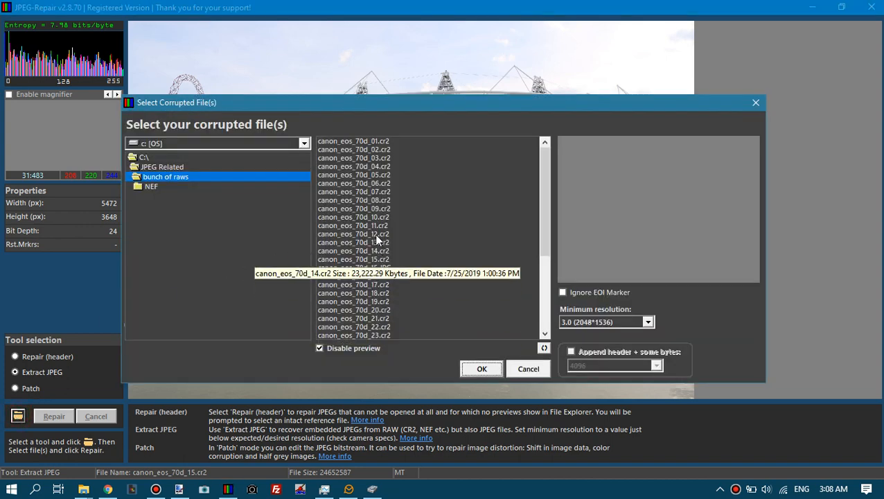
{"action": "left_click", "coordinate": [352, 225]}
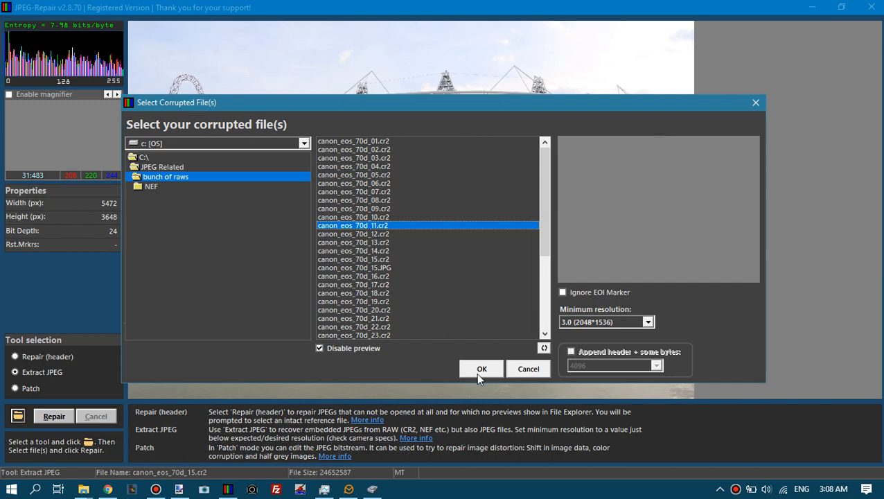
{"action": "left_click", "coordinate": [481, 368]}
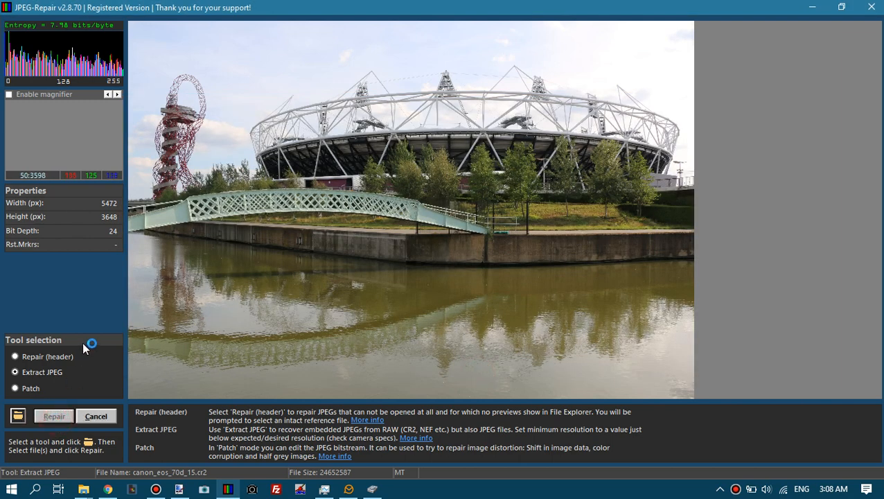
{"action": "left_click", "coordinate": [54, 416]}
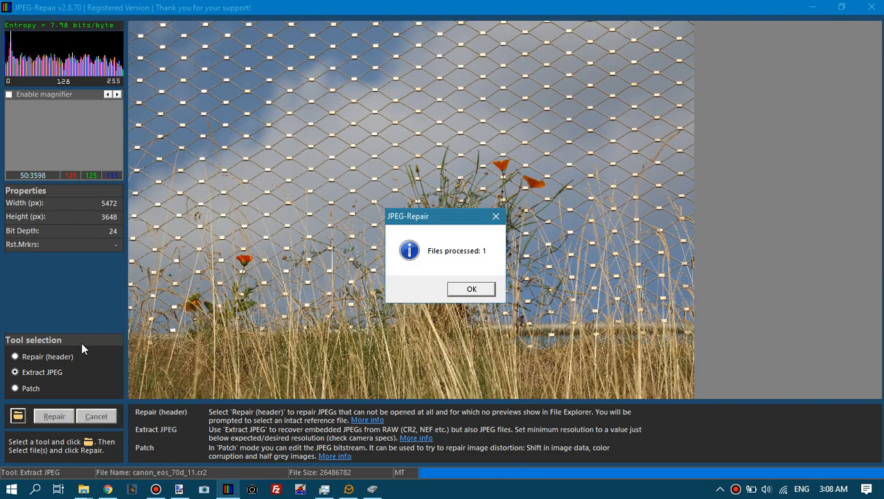
{"action": "left_click", "coordinate": [470, 289]}
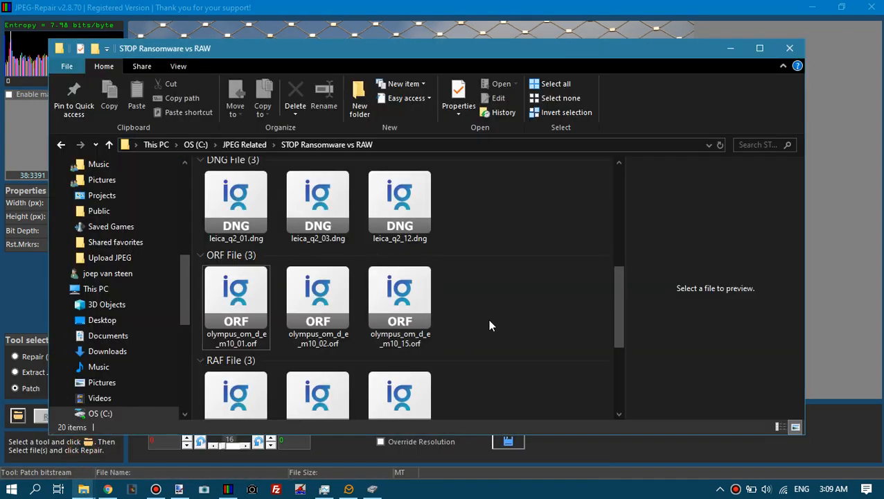
Scroll to the CR2 files in STOP Ransomware vs RAW and select canon_eos_70d_27.cr2.
{"action": "scroll", "scroll_direction": "down", "scroll_amount": 3}
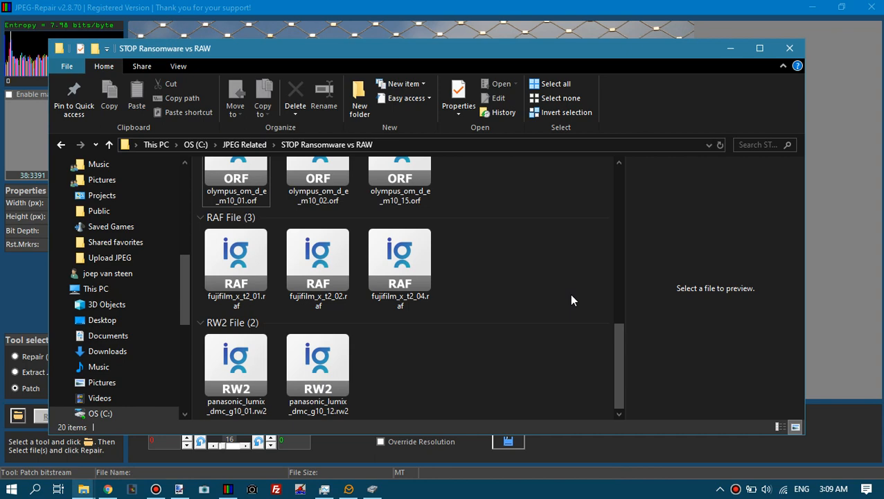
{"action": "scroll", "scroll_direction": "down", "scroll_amount": 3}
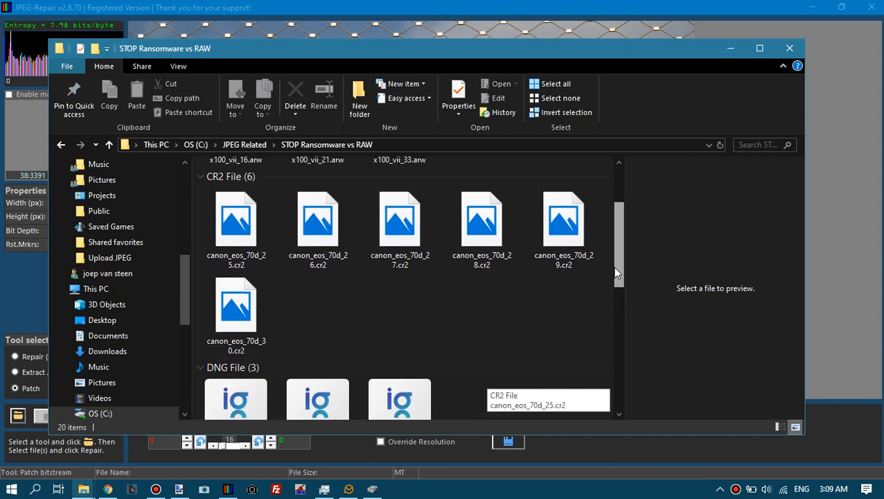
{"action": "left_click", "coordinate": [400, 219]}
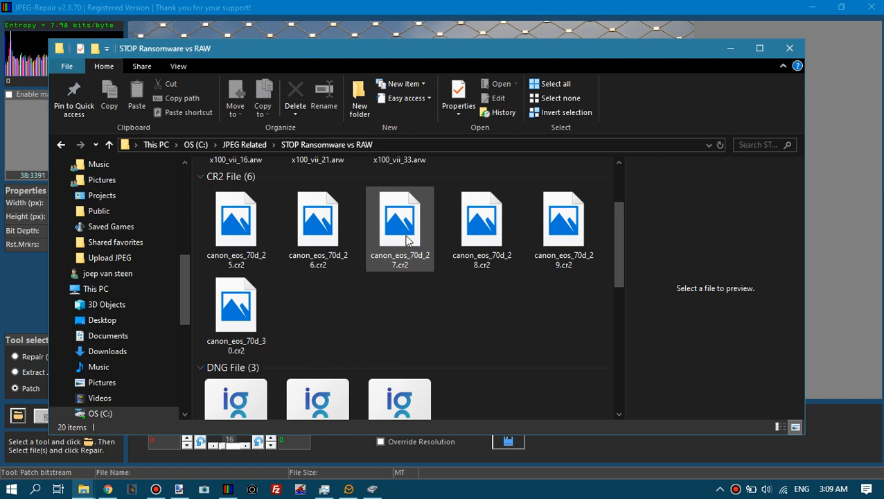
Open canon_eos_70d_27.cr2 in Photos, which shows only a black window.
{"action": "left_click", "coordinate": [318, 219]}
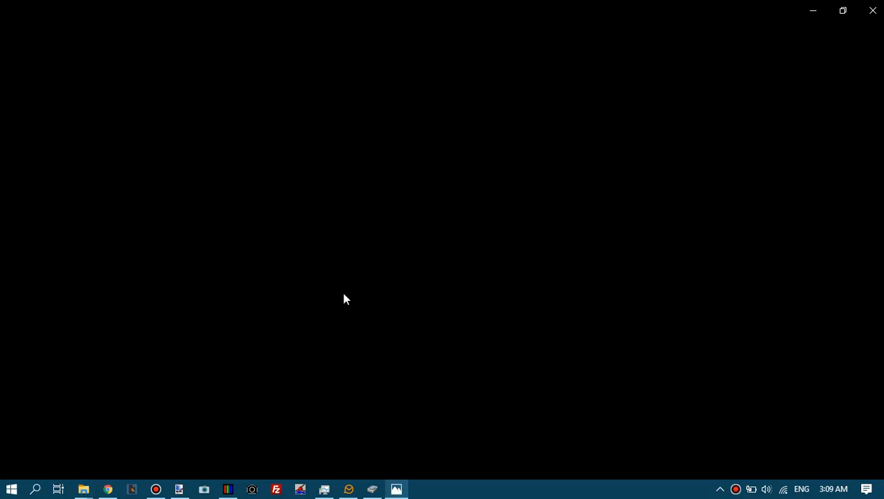
{"action": "mouse_move", "coordinate": [830, 56]}
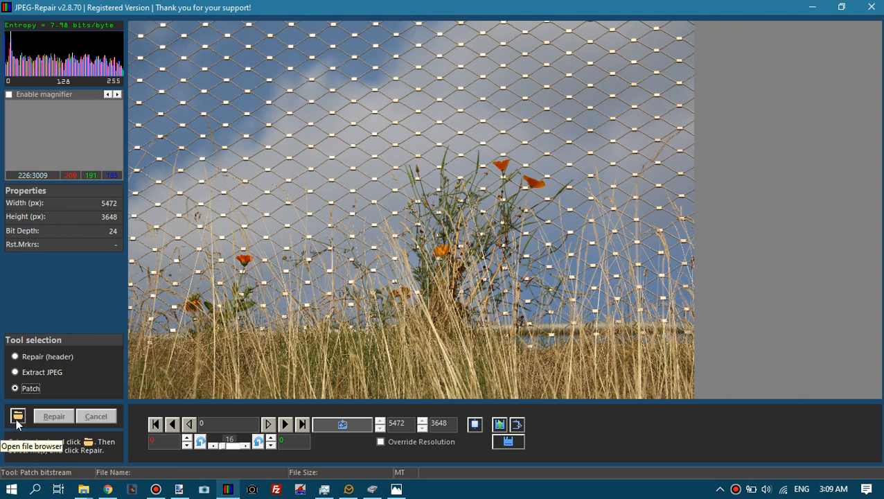
Choose canon_eos_70d_25.cr2 from STOP Ransomware vs RAW as the corrupted file, with Append header ticked.
{"action": "left_click", "coordinate": [18, 416]}
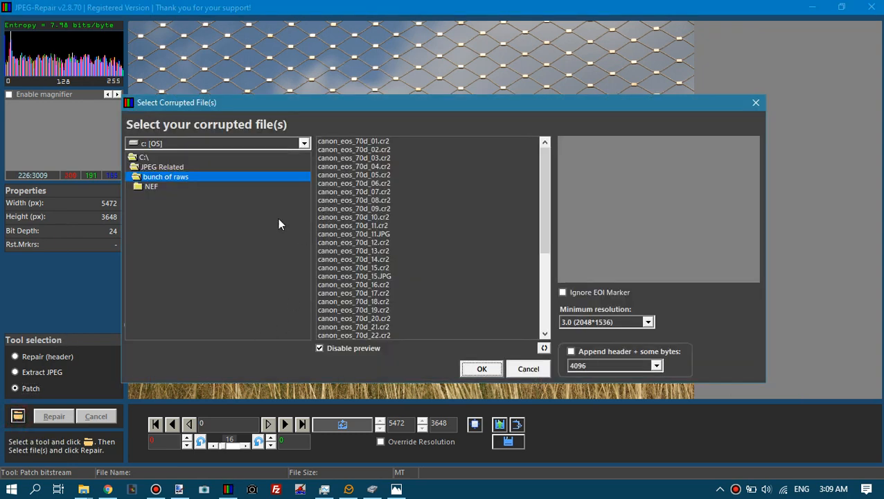
{"action": "left_click", "coordinate": [162, 166]}
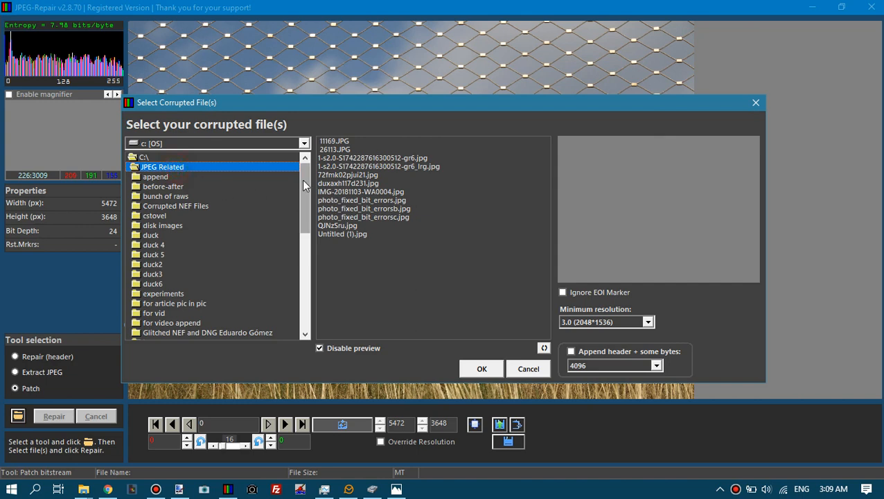
{"action": "left_click", "coordinate": [187, 304]}
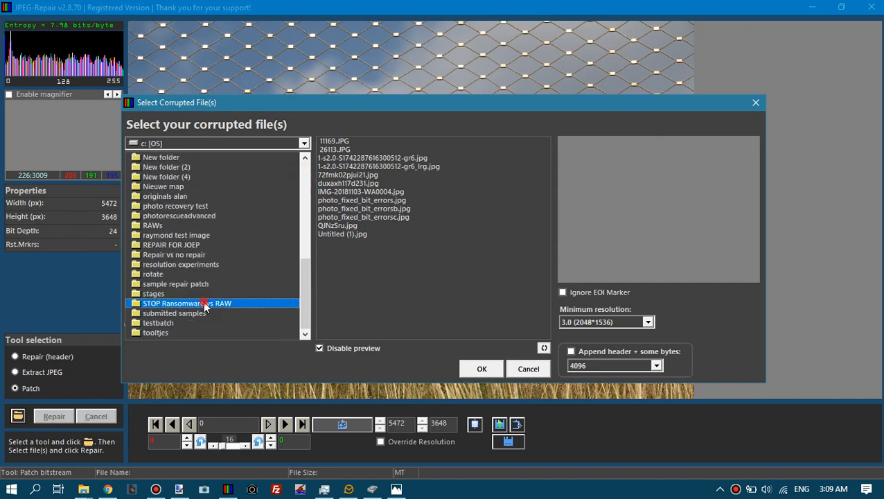
{"action": "double_click", "coordinate": [187, 304]}
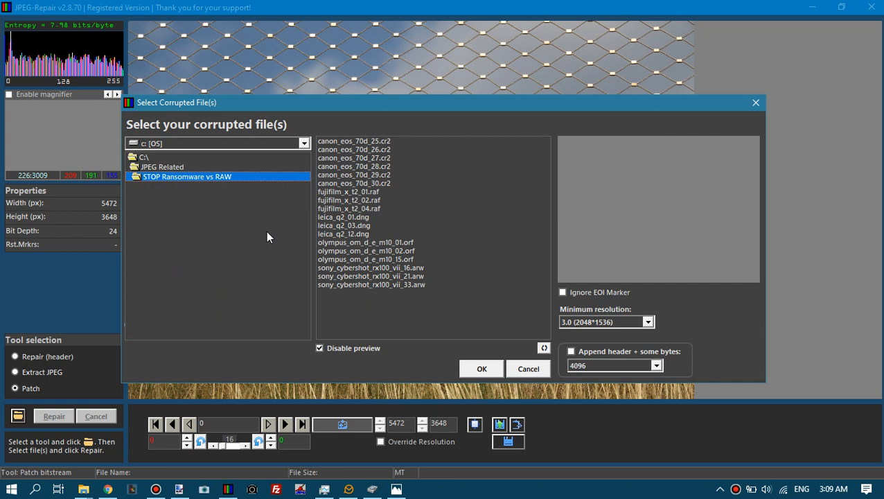
{"action": "mouse_move", "coordinate": [384, 172]}
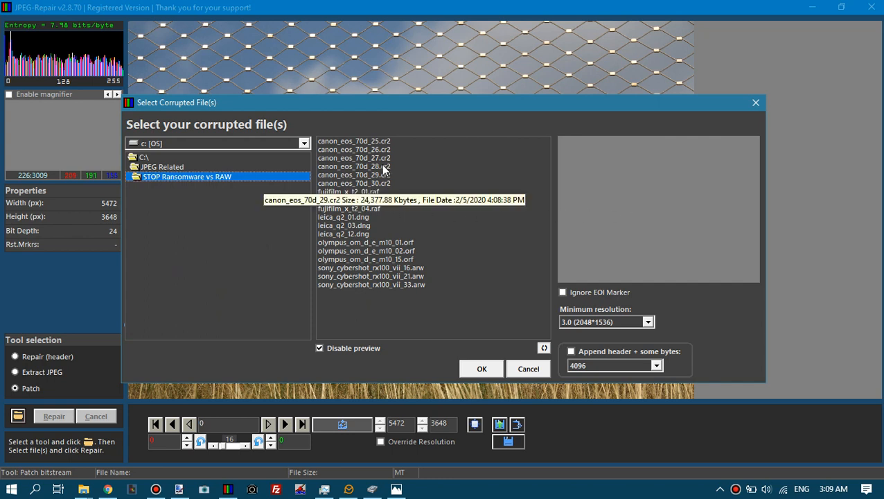
{"action": "left_click", "coordinate": [353, 141]}
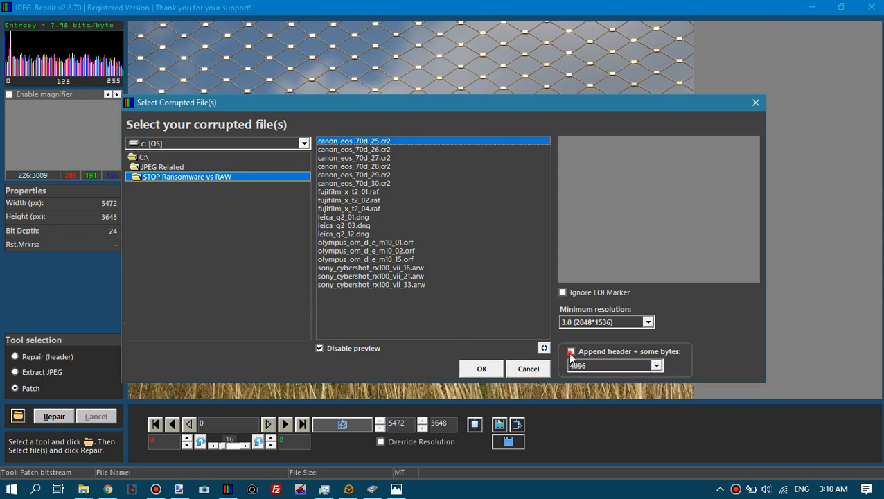
{"action": "left_click", "coordinate": [571, 351]}
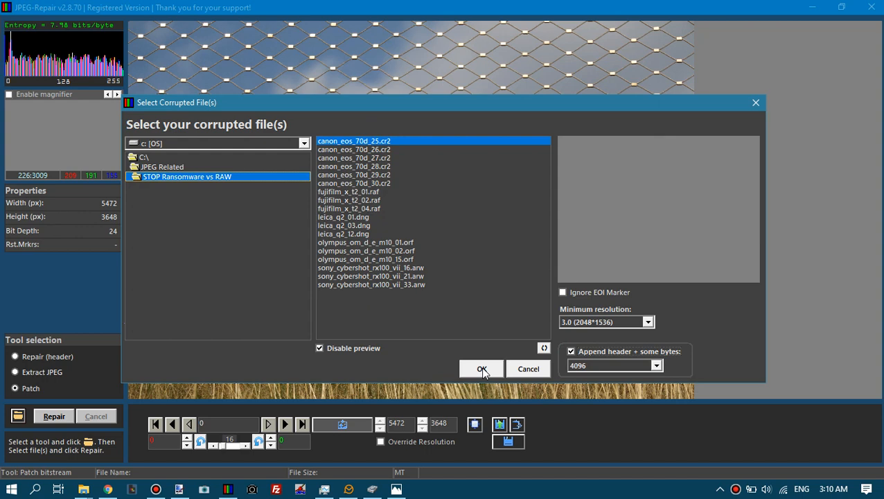
{"action": "left_click", "coordinate": [481, 368]}
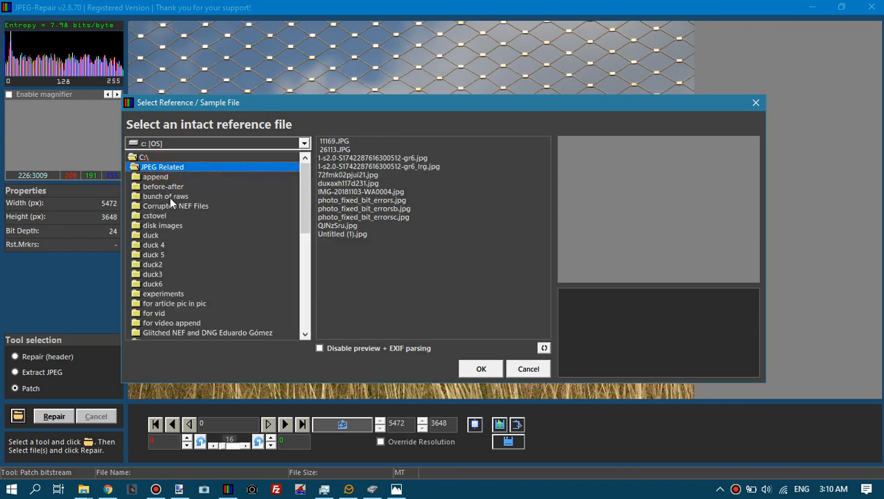
Use canon_eos_70d_11.JPG from 'bunch of raws' as the intact reference to rebuild the image.
{"action": "double_click", "coordinate": [165, 195]}
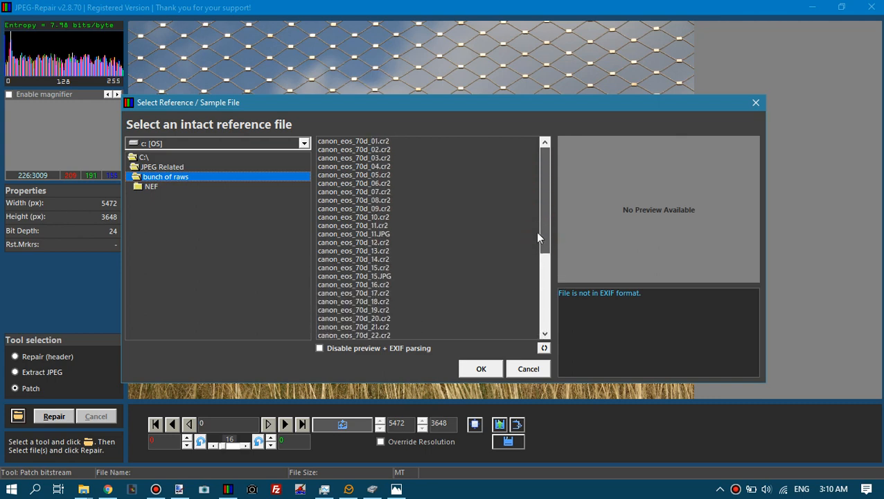
{"action": "mouse_move", "coordinate": [407, 281]}
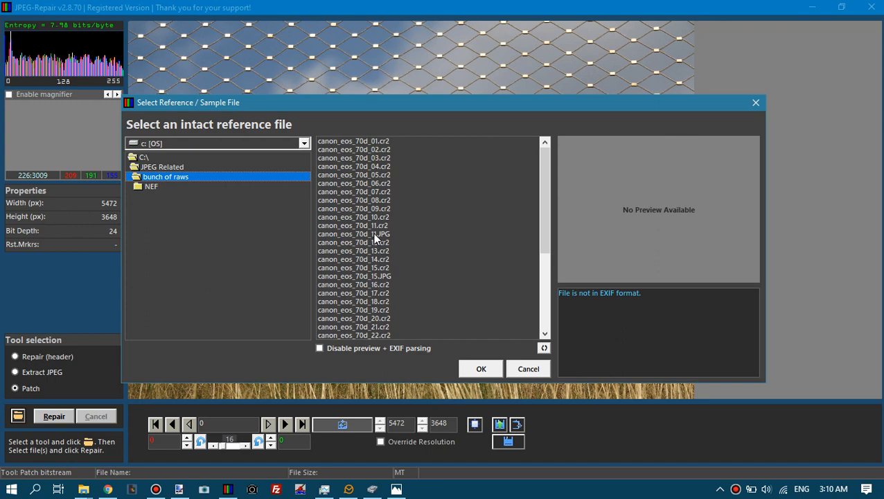
{"action": "left_click", "coordinate": [353, 233]}
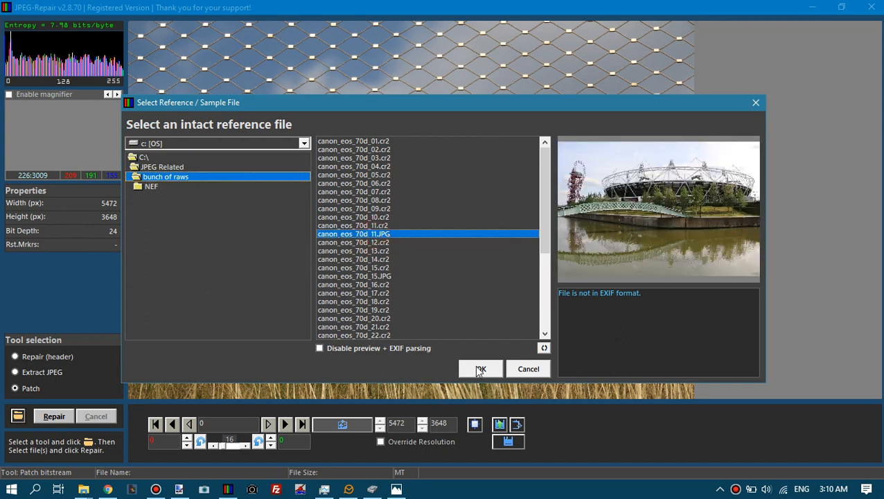
{"action": "left_click", "coordinate": [481, 368]}
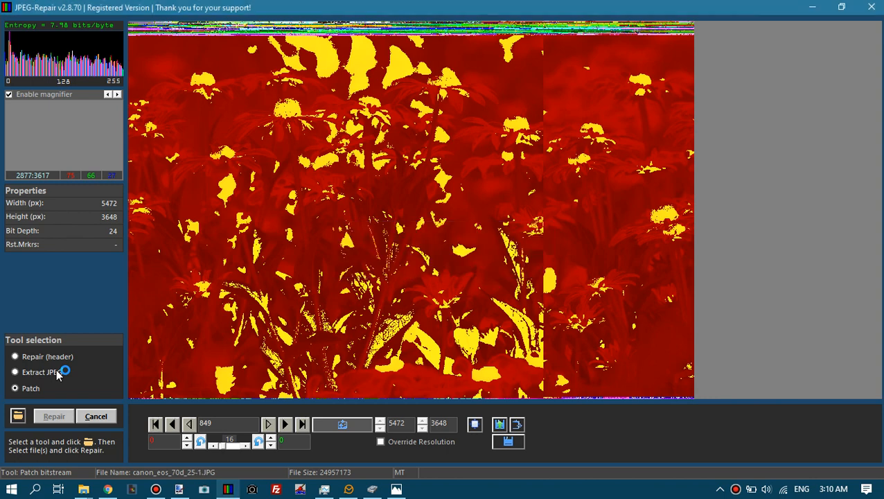
Dismiss the decoder error, step the byte address forward and remove corrupt bytes with value 140000.
{"action": "left_click", "coordinate": [54, 415]}
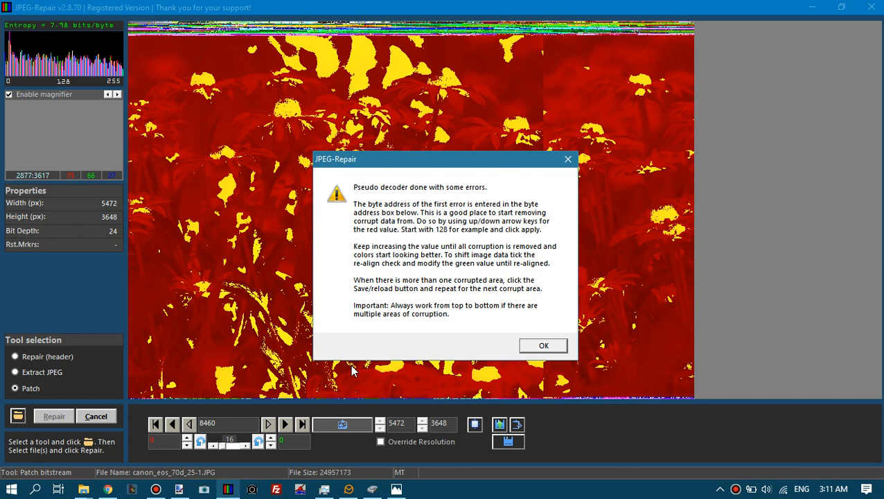
{"action": "left_click", "coordinate": [544, 345]}
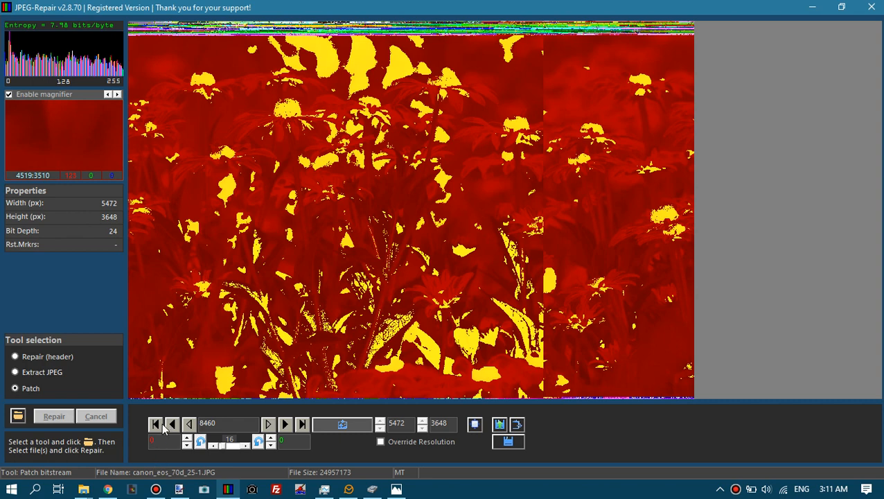
{"action": "left_click", "coordinate": [171, 424]}
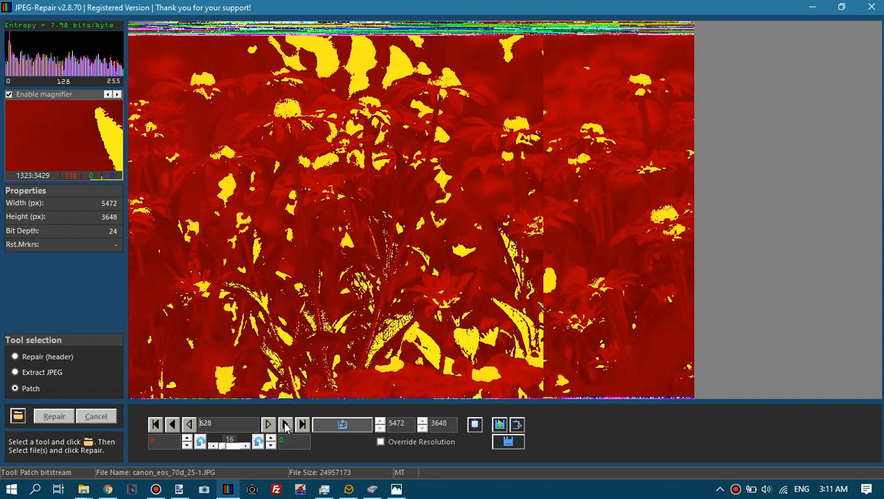
{"action": "left_click", "coordinate": [284, 424]}
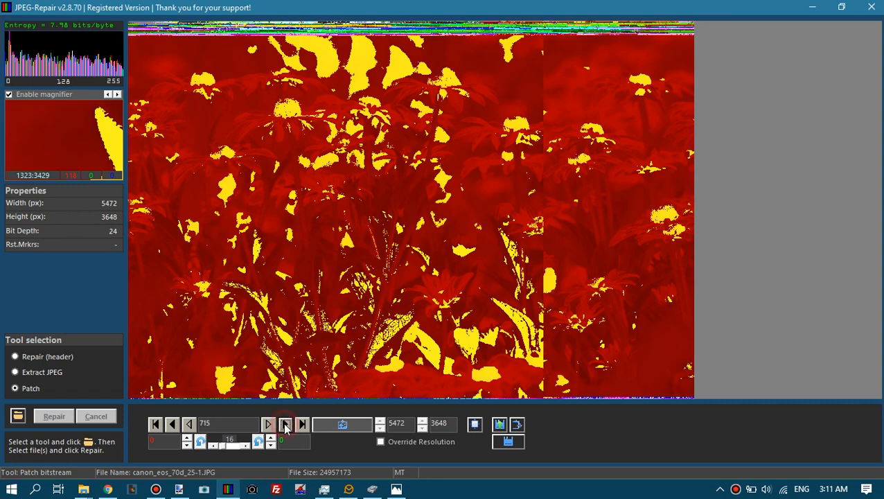
{"action": "left_click", "coordinate": [284, 424]}
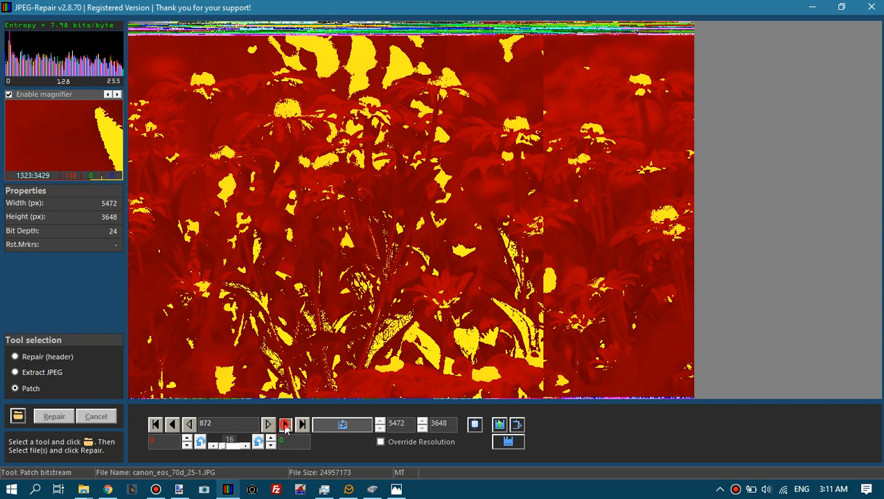
{"action": "left_click", "coordinate": [285, 424]}
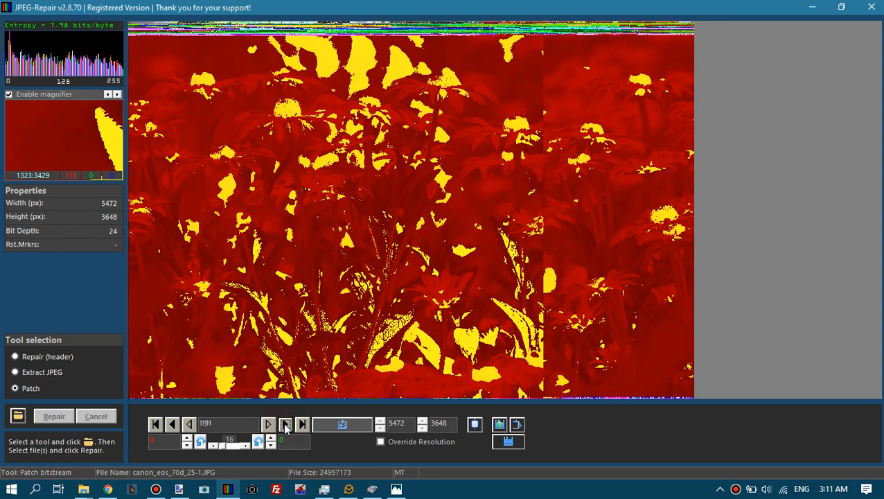
{"action": "left_click", "coordinate": [285, 420]}
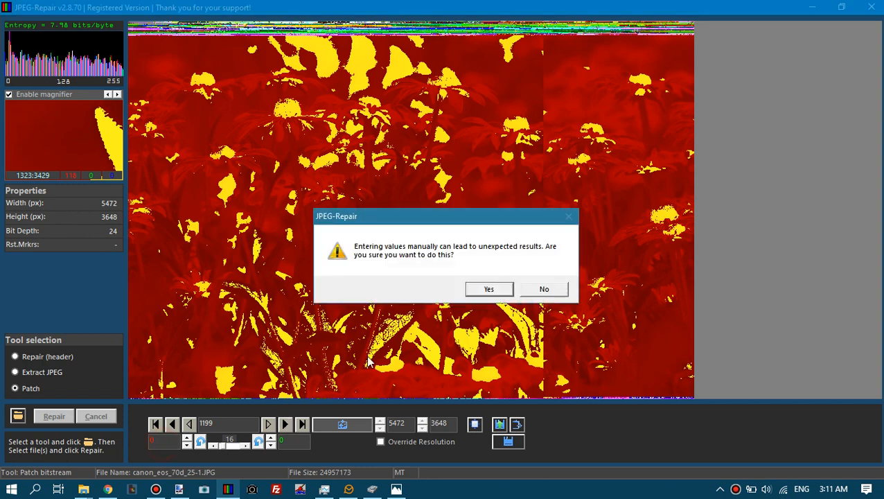
{"action": "left_click", "coordinate": [489, 289]}
{"action": "type", "text": "140000"}
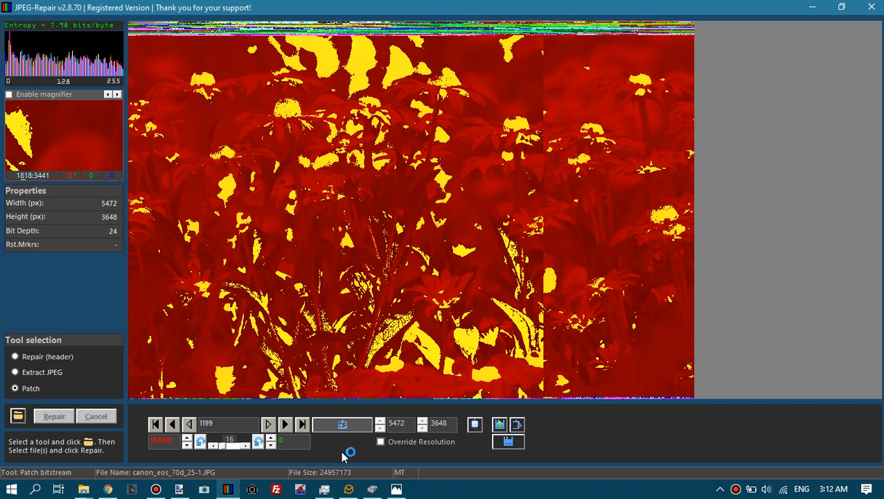
{"action": "left_click", "coordinate": [9, 94]}
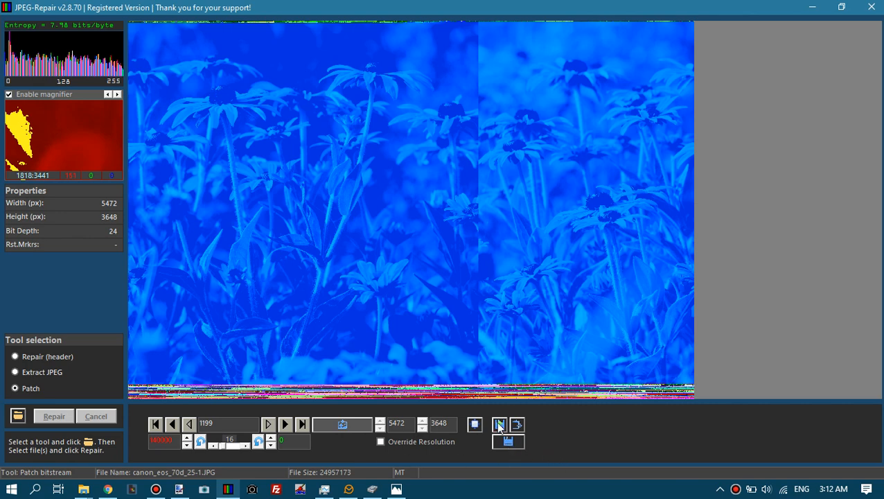
Save and reload the patched image as a new copy, dismissing the decoder error.
{"action": "left_click", "coordinate": [500, 424]}
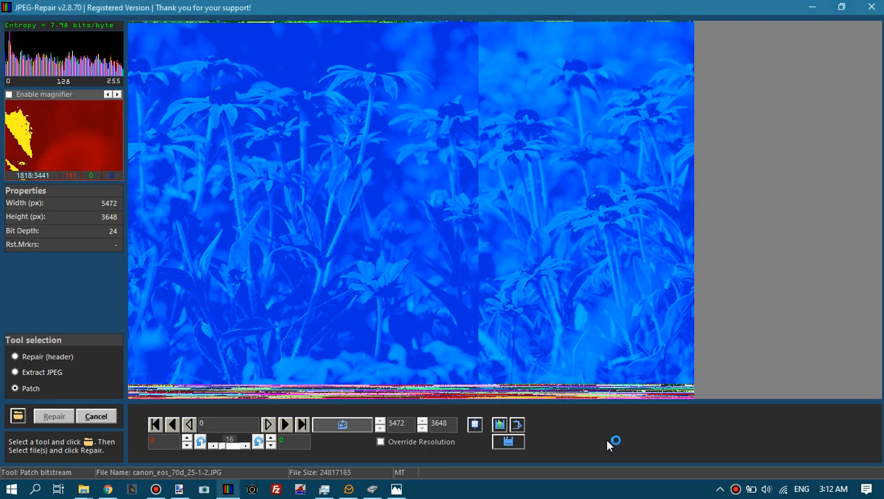
{"action": "left_click", "coordinate": [9, 94]}
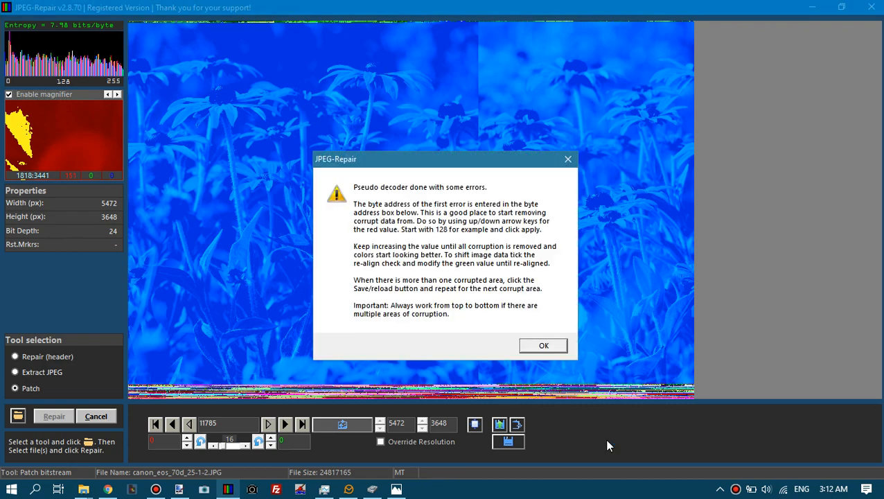
{"action": "left_click", "coordinate": [543, 345]}
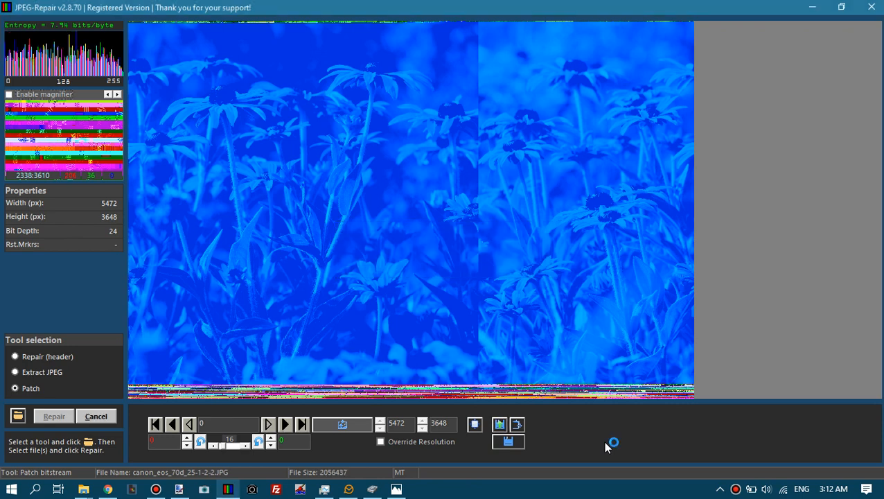
{"action": "left_click", "coordinate": [9, 94]}
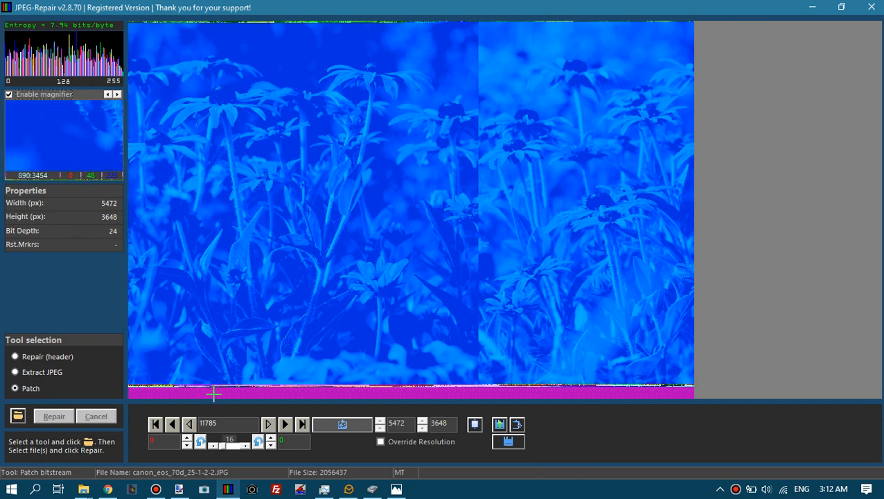
Step the byte address to the bottom stripe's data and raise the removal slider to 64.
{"action": "left_click", "coordinate": [286, 424]}
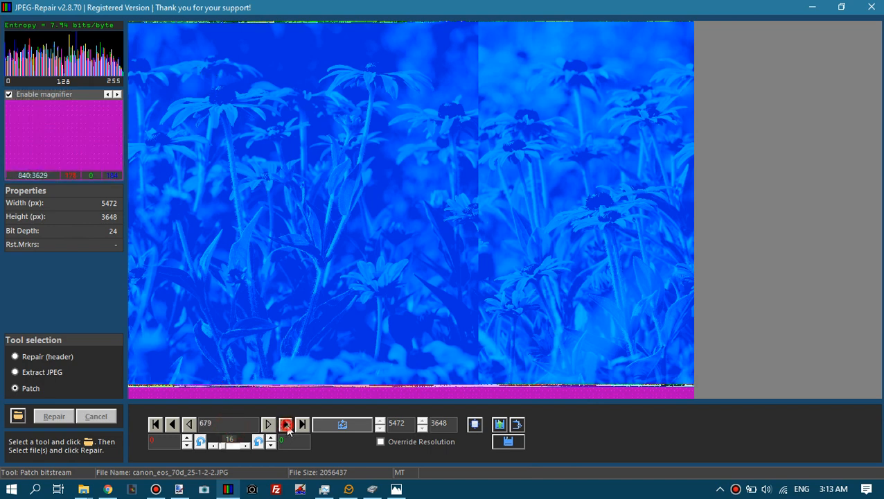
{"action": "left_click", "coordinate": [286, 424]}
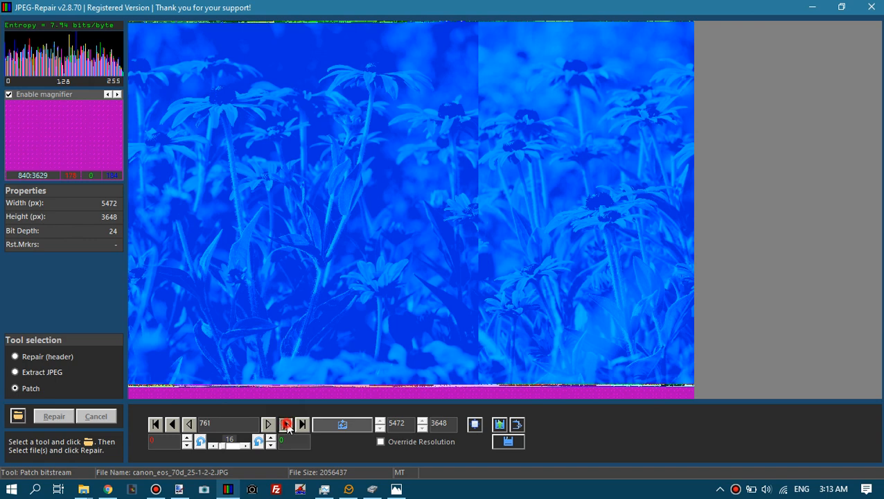
{"action": "left_click", "coordinate": [287, 424]}
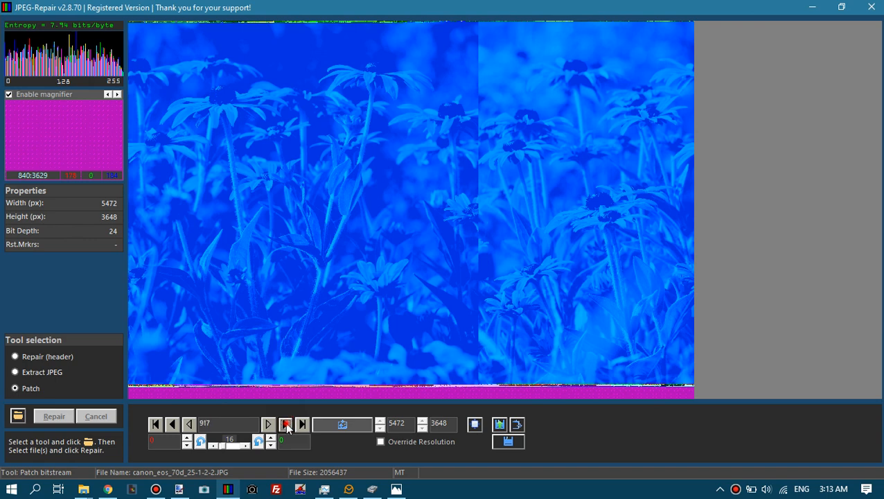
{"action": "left_click", "coordinate": [287, 423]}
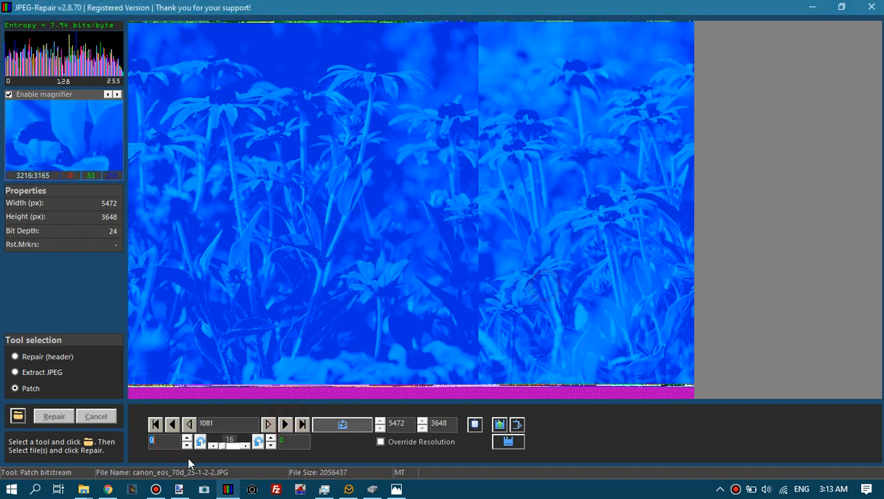
{"action": "left_click_drag", "start_coordinate": [200, 446], "coordinate": [232, 447]}
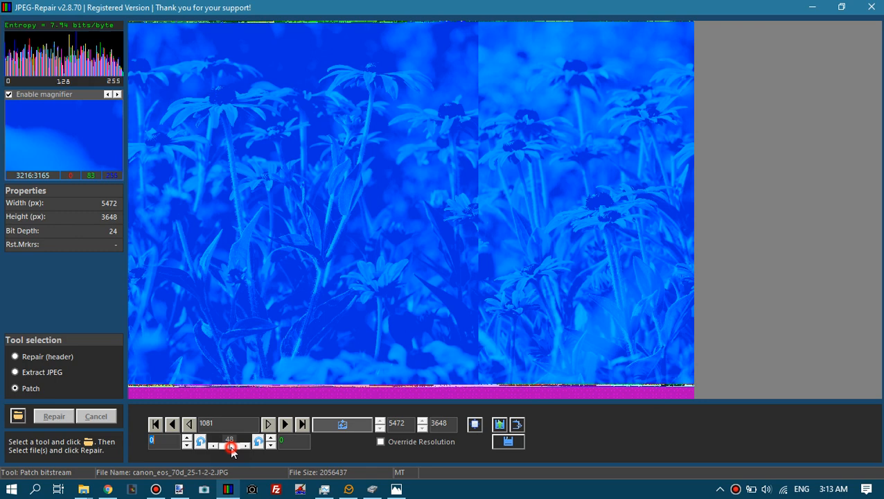
{"action": "left_click_drag", "start_coordinate": [231, 447], "coordinate": [235, 447]}
{"action": "type", "text": "6784"}
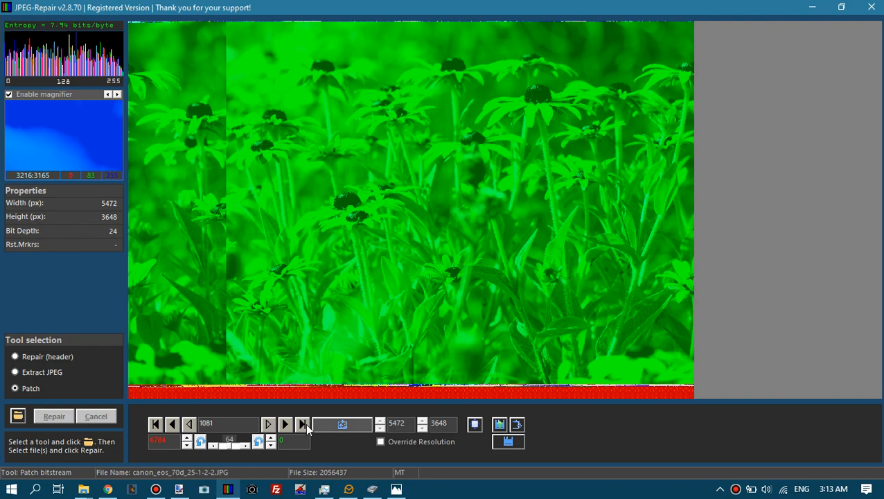
Apply the patch with red removal value 13376, restoring yellow petals and dark centres.
{"action": "left_click", "coordinate": [9, 93]}
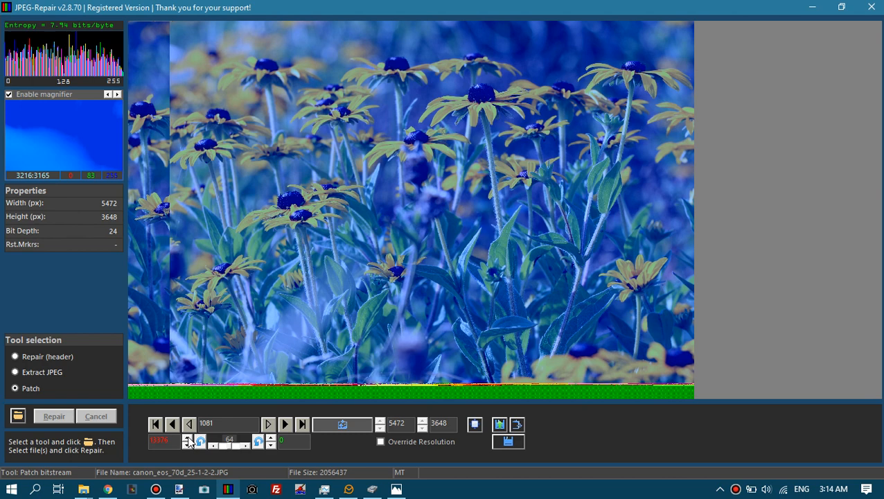
{"action": "mouse_move", "coordinate": [375, 448]}
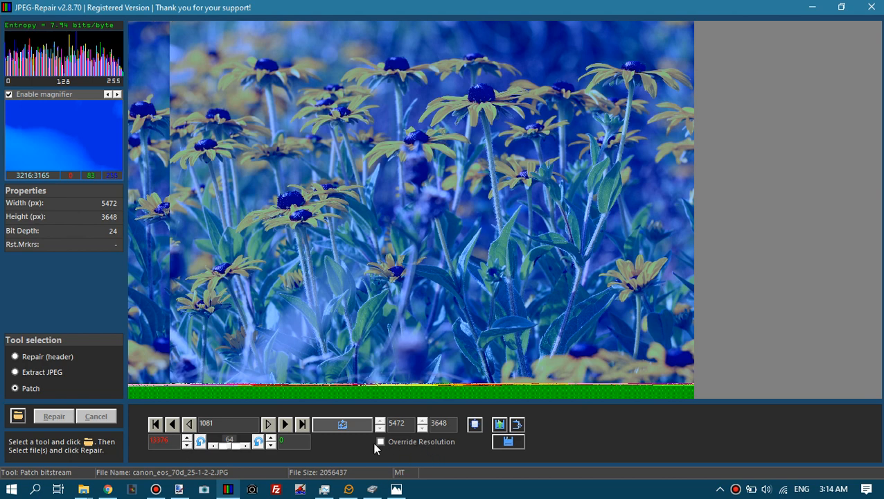
Override the resolution, lower the height to 3496 px, and apply a 13632 removal value.
{"action": "left_click", "coordinate": [423, 427]}
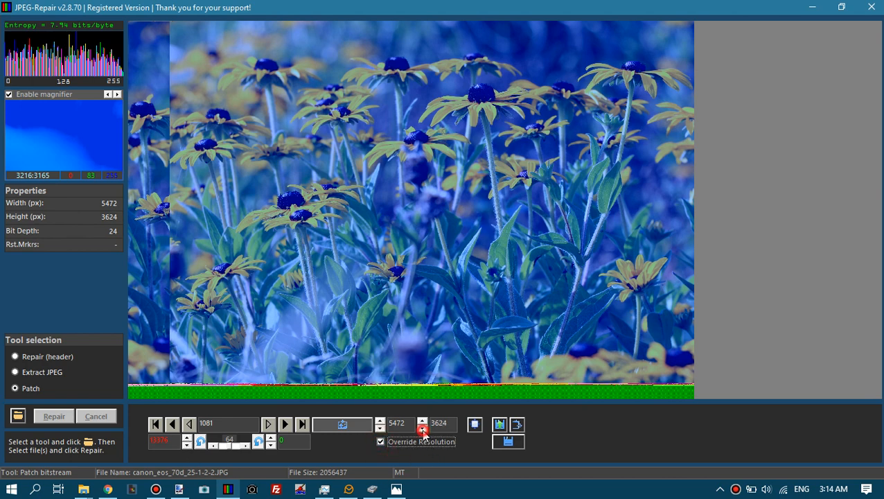
{"action": "left_click", "coordinate": [423, 427]}
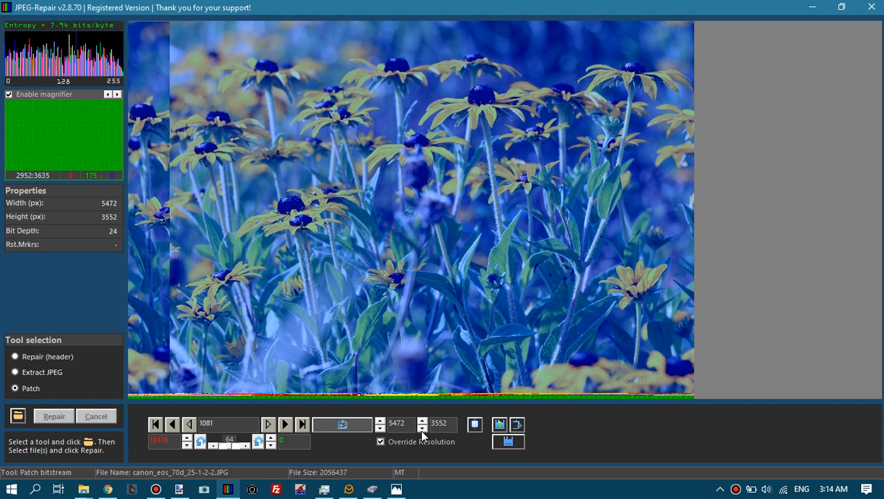
{"action": "left_click", "coordinate": [423, 427]}
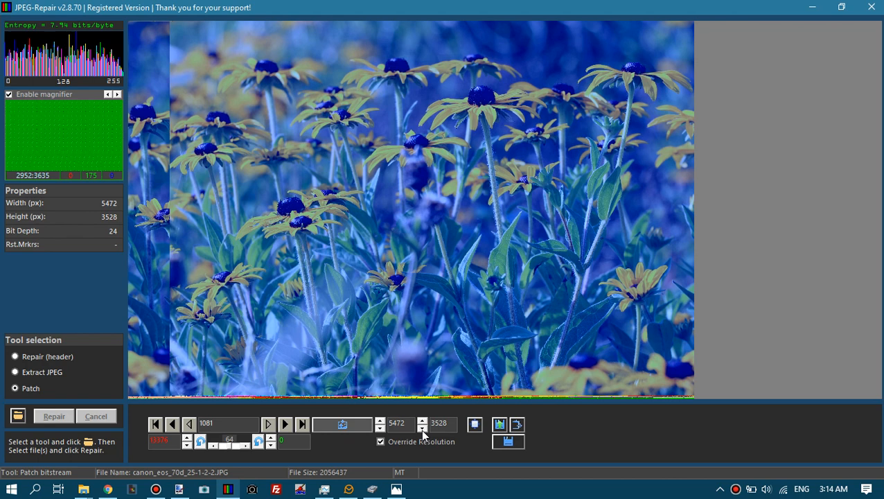
{"action": "left_click", "coordinate": [422, 428]}
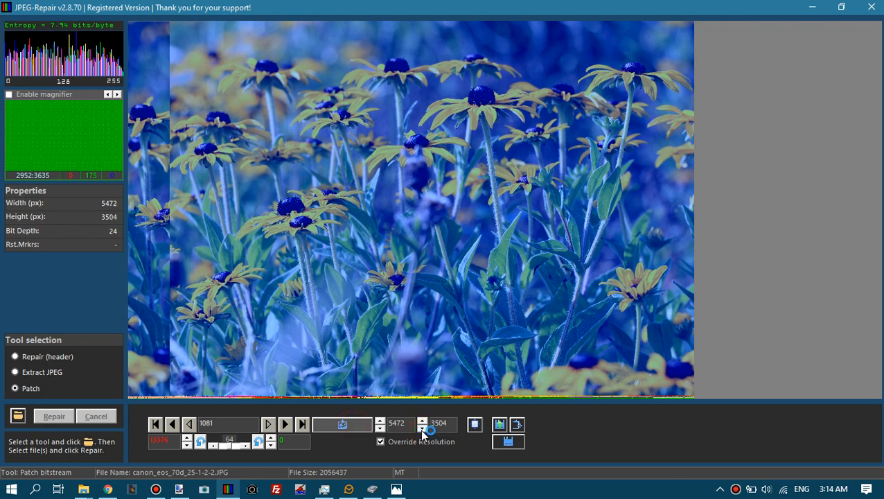
{"action": "left_click", "coordinate": [422, 428]}
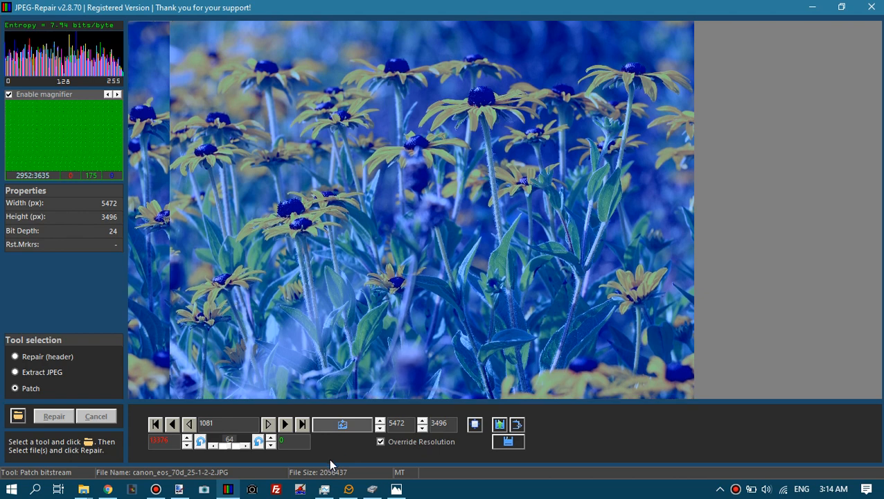
{"action": "mouse_move", "coordinate": [355, 444]}
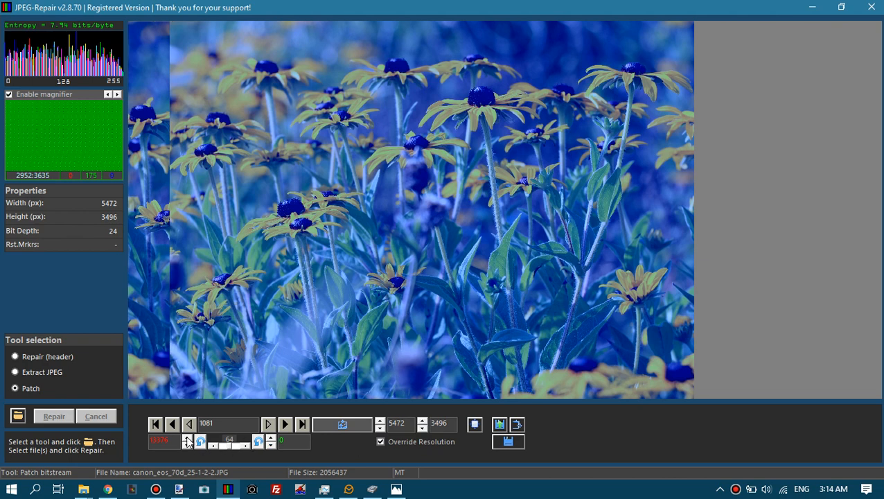
{"action": "left_click", "coordinate": [187, 437]}
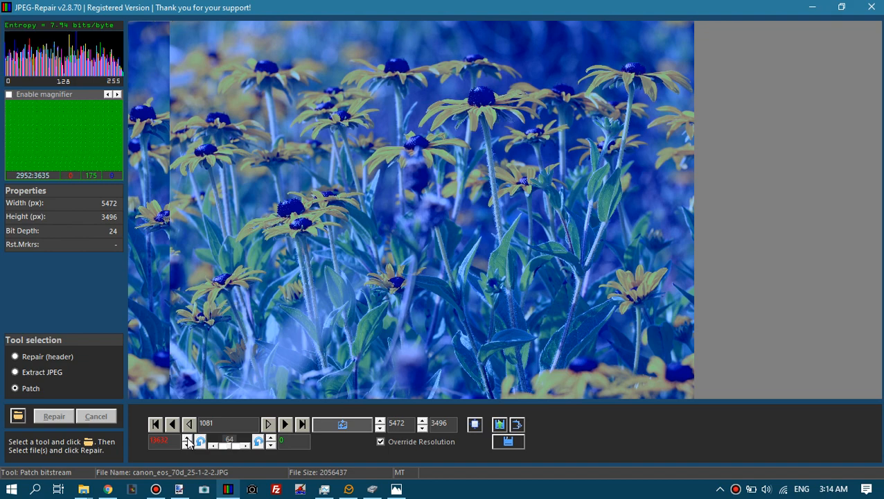
{"action": "left_click", "coordinate": [9, 94]}
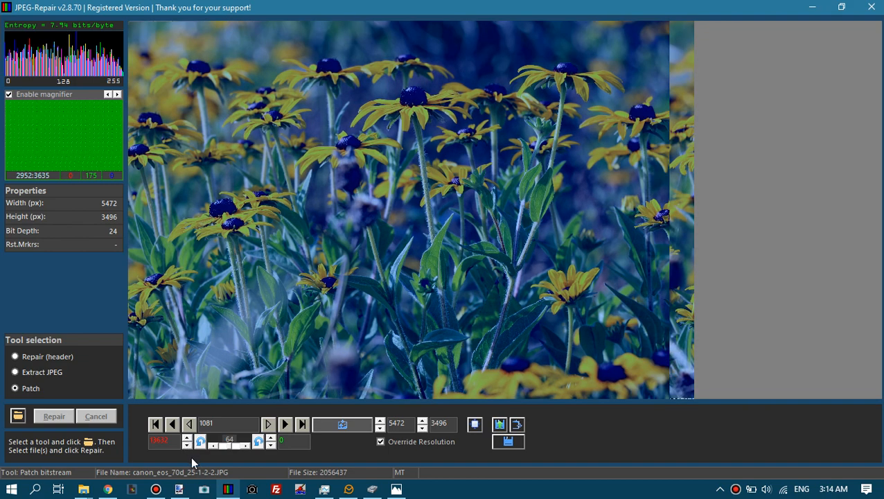
Step the patch value through 704, 832, 896 and 1088, then settle back on 576.
{"action": "left_click", "coordinate": [270, 440]}
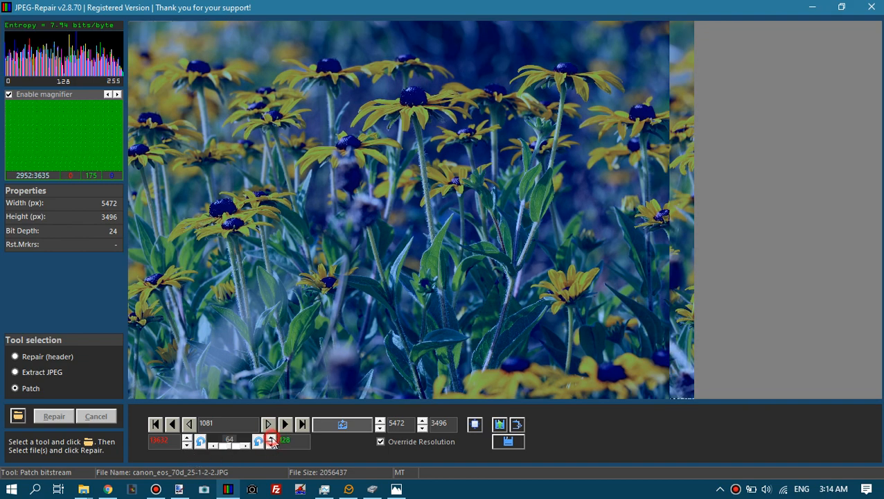
{"action": "left_click", "coordinate": [9, 94]}
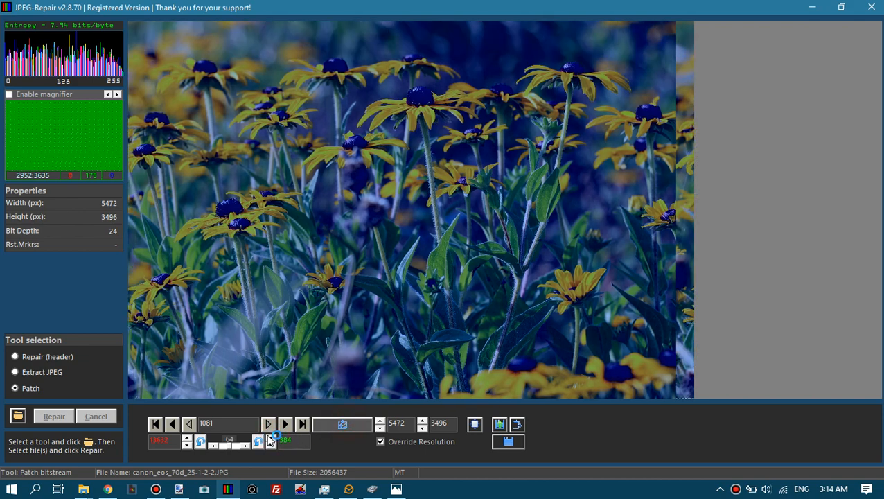
{"action": "left_click", "coordinate": [271, 438]}
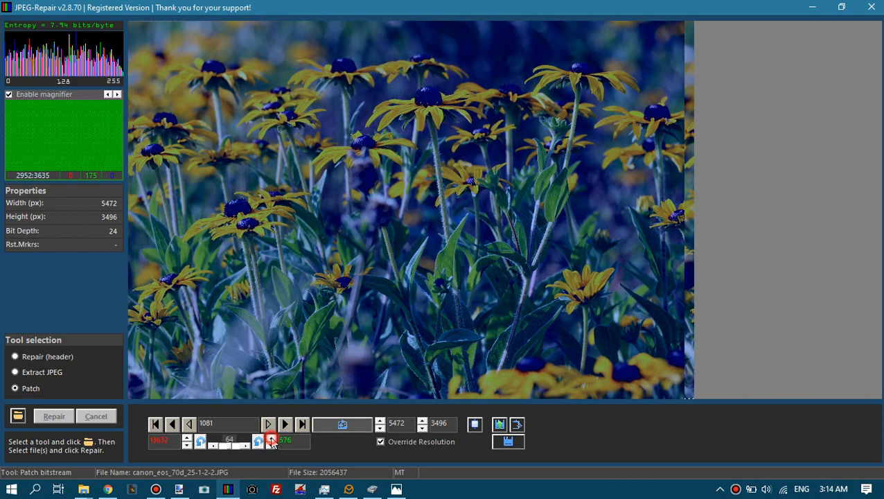
{"action": "left_click", "coordinate": [271, 439]}
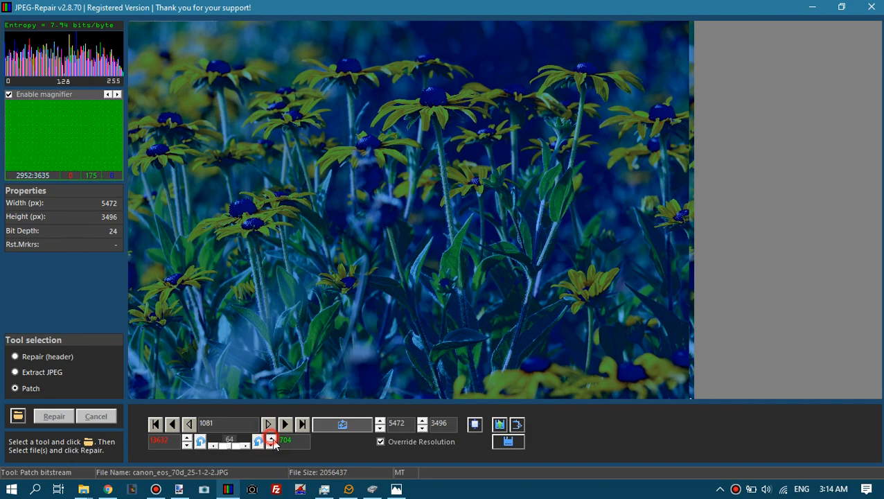
{"action": "left_click", "coordinate": [271, 442]}
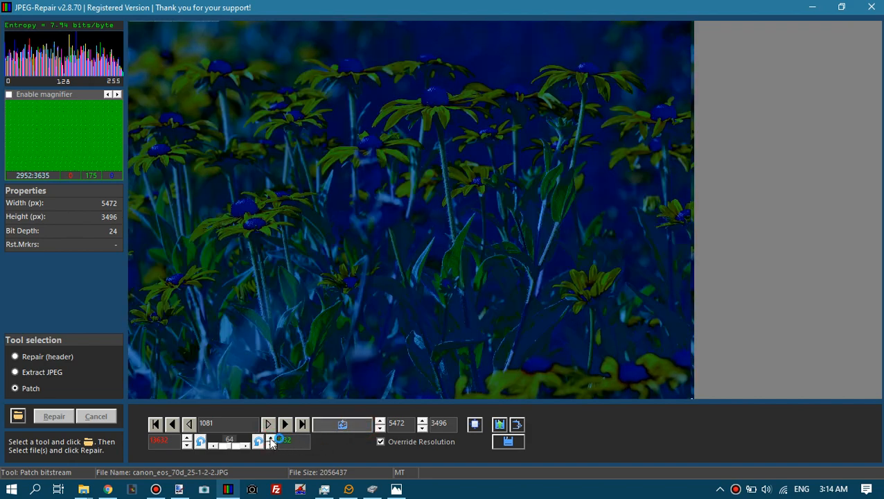
{"action": "left_click", "coordinate": [9, 93]}
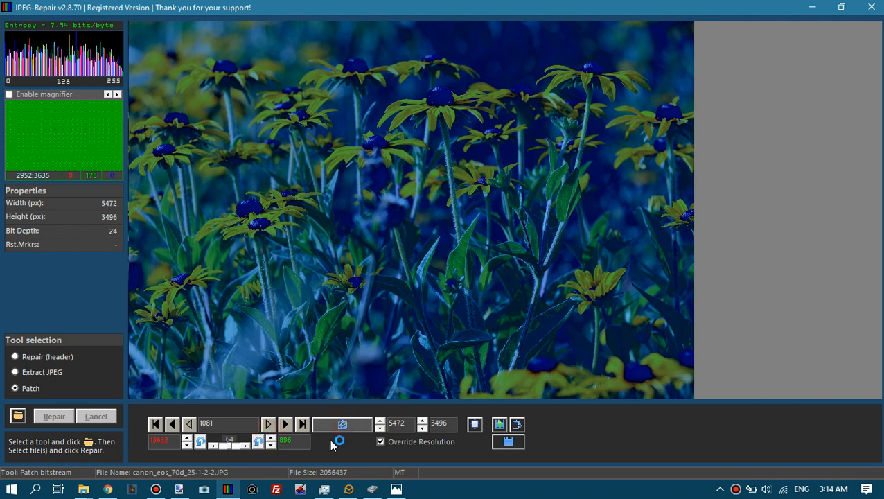
{"action": "left_click", "coordinate": [9, 94]}
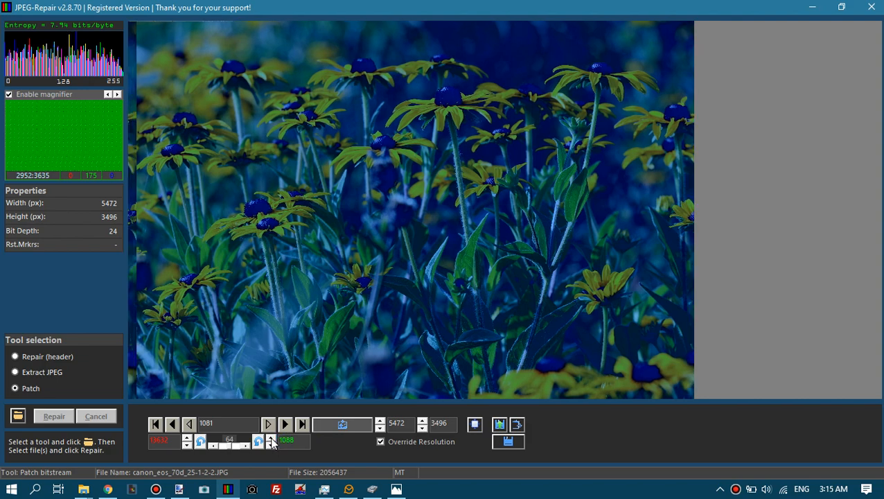
{"action": "left_click", "coordinate": [271, 444]}
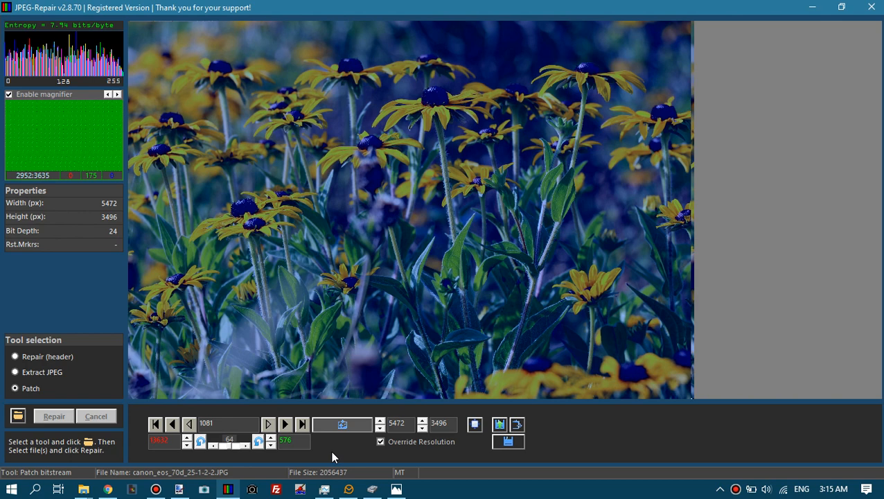
{"action": "mouse_move", "coordinate": [290, 463]}
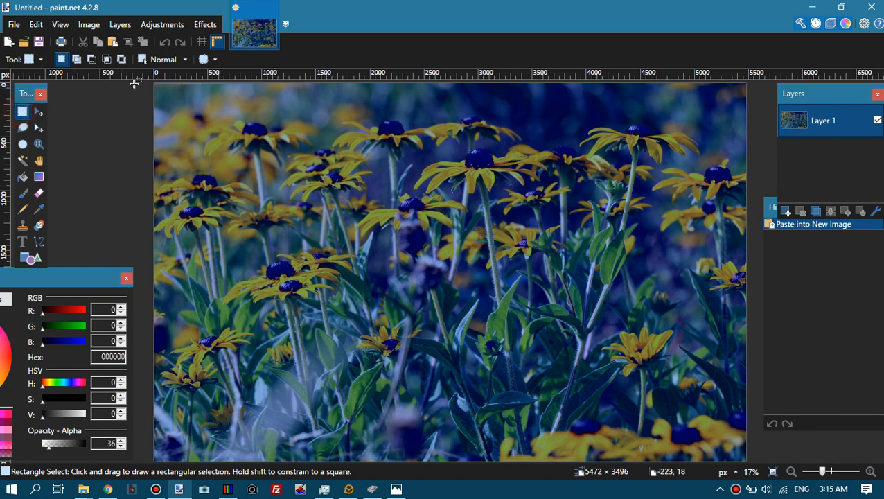
{"action": "mouse_move", "coordinate": [151, 83]}
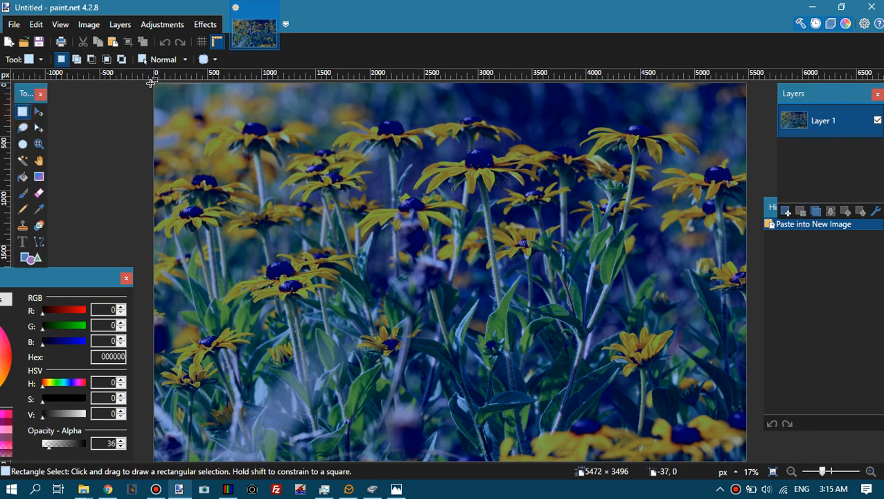
Select from 0,12 across the flower image and crop it to 5472 × 3484.
{"action": "left_click_drag", "start_coordinate": [154, 84], "coordinate": [650, 272]}
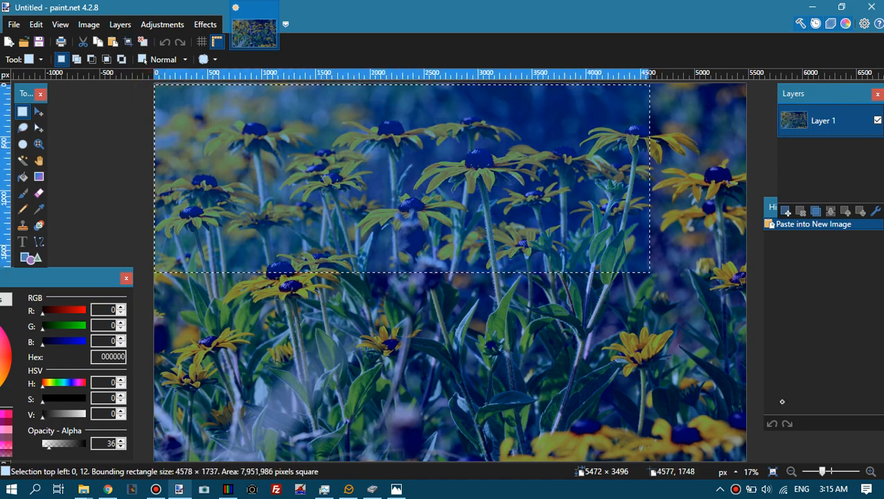
{"action": "left_click", "coordinate": [88, 24]}
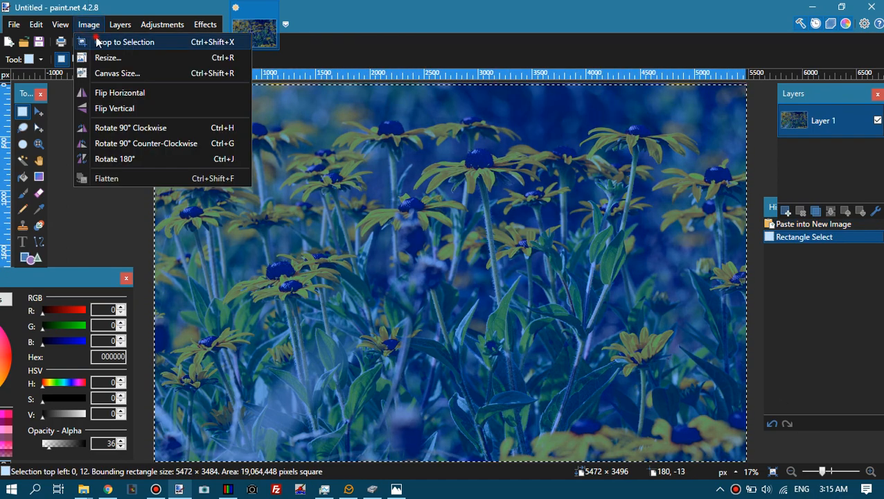
{"action": "left_click", "coordinate": [125, 41]}
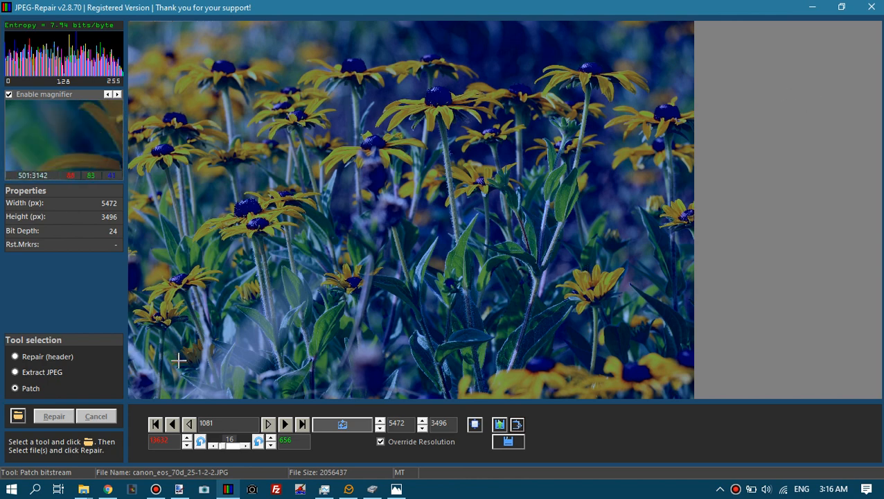
Set block step to 16, adjust the patch offset and position, and refresh the preview.
{"action": "left_click", "coordinate": [341, 424]}
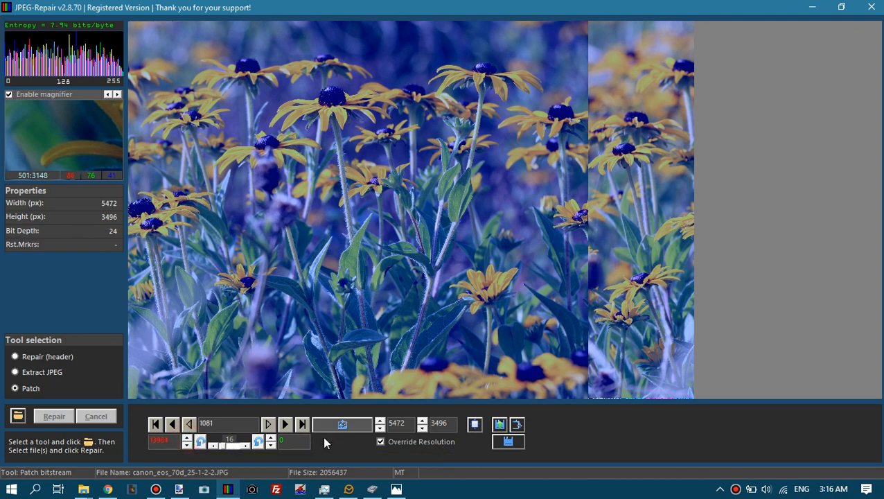
{"action": "mouse_move", "coordinate": [338, 436]}
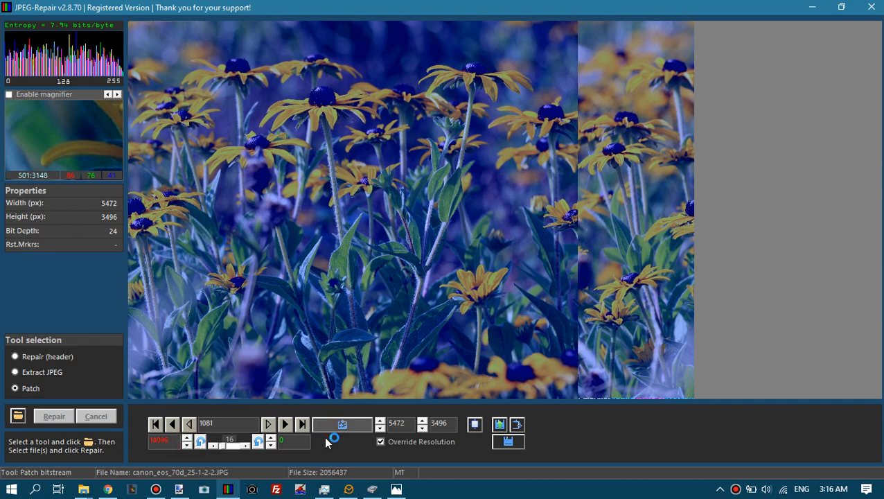
{"action": "left_click", "coordinate": [172, 424]}
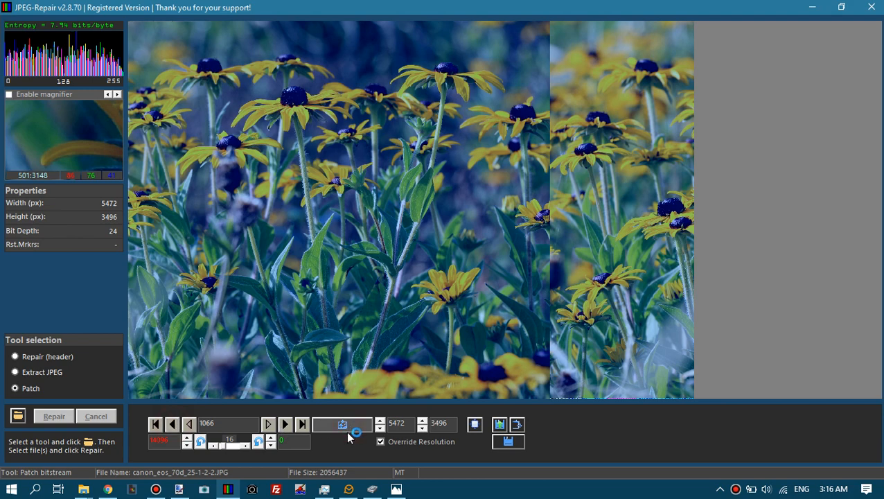
{"action": "left_click", "coordinate": [341, 424]}
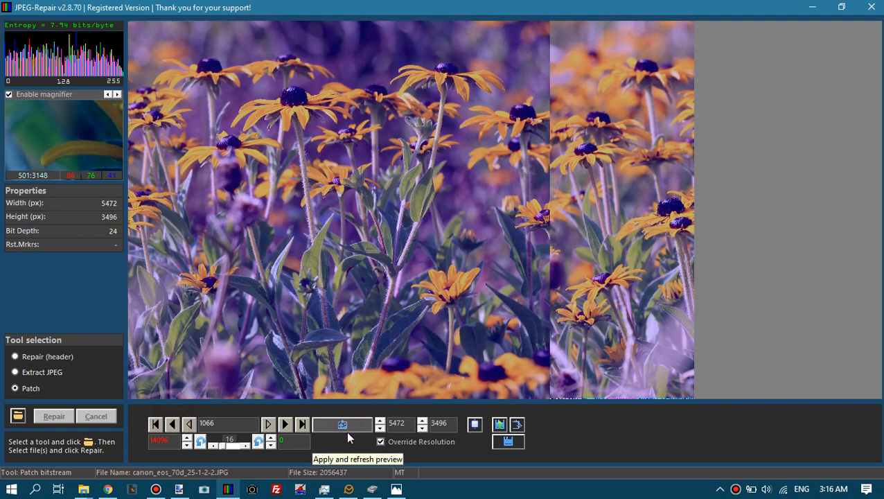
{"action": "left_click", "coordinate": [342, 424]}
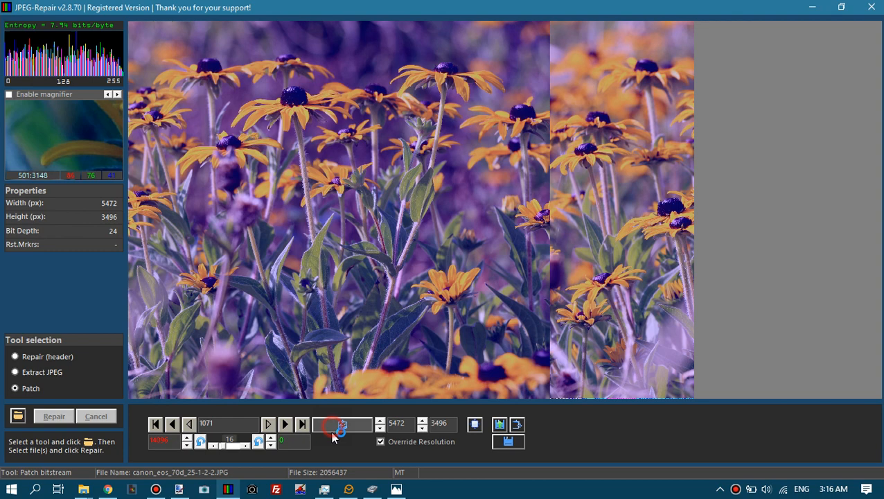
{"action": "left_click", "coordinate": [341, 424]}
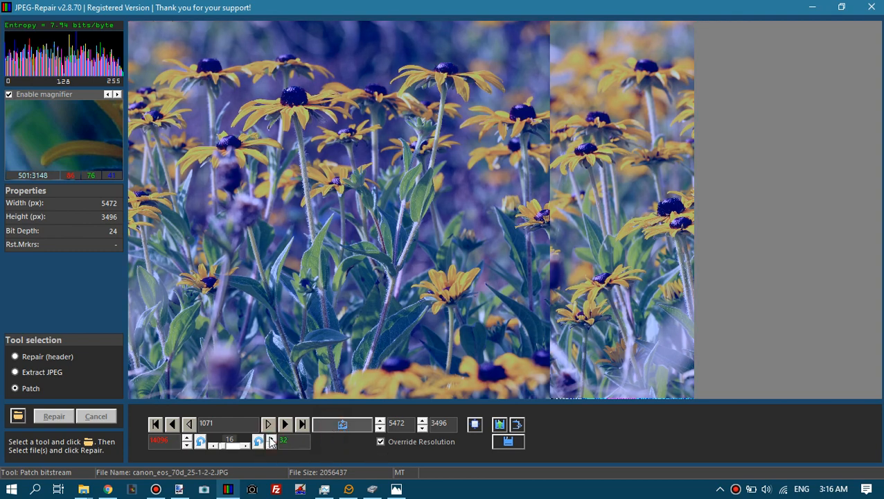
Raise the patch value in steps up to 3728 for orange petals on purple.
{"action": "left_click", "coordinate": [9, 94]}
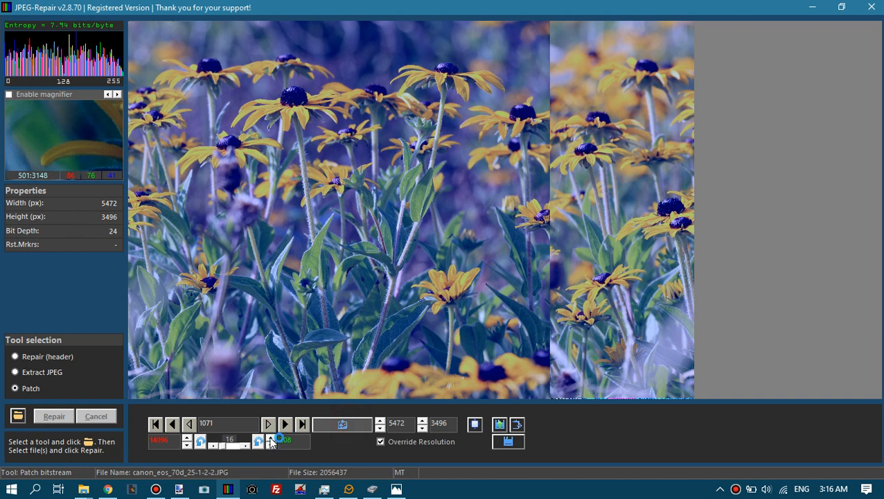
{"action": "left_click", "coordinate": [8, 94]}
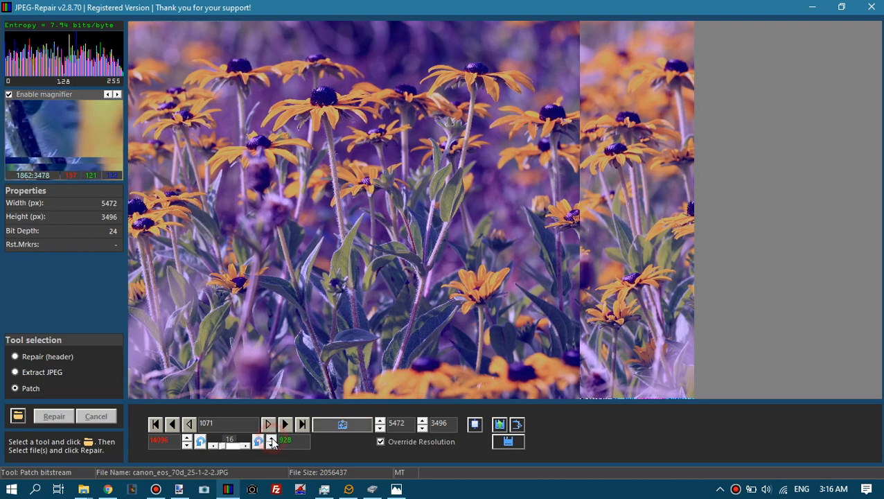
{"action": "left_click", "coordinate": [271, 439]}
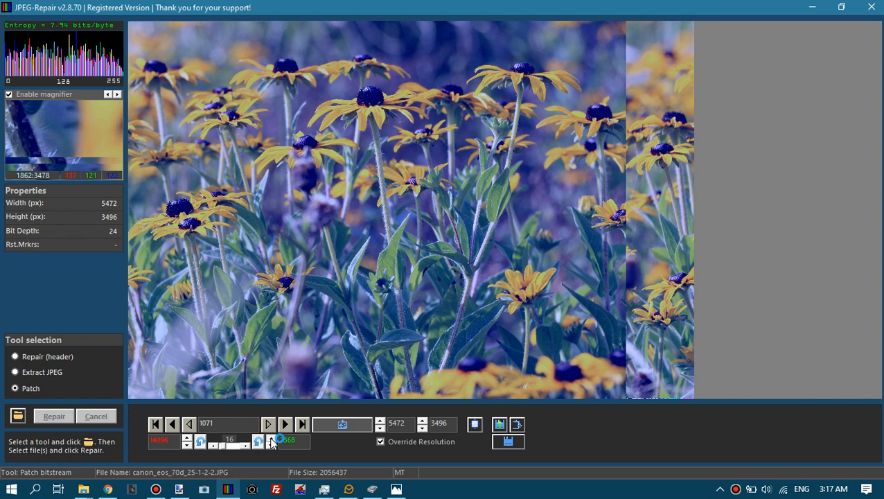
{"action": "left_click", "coordinate": [8, 95]}
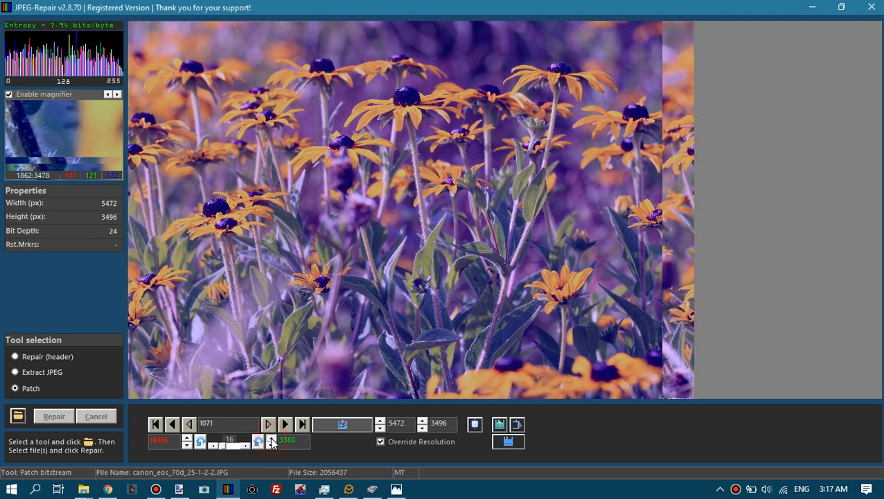
{"action": "left_click", "coordinate": [271, 439]}
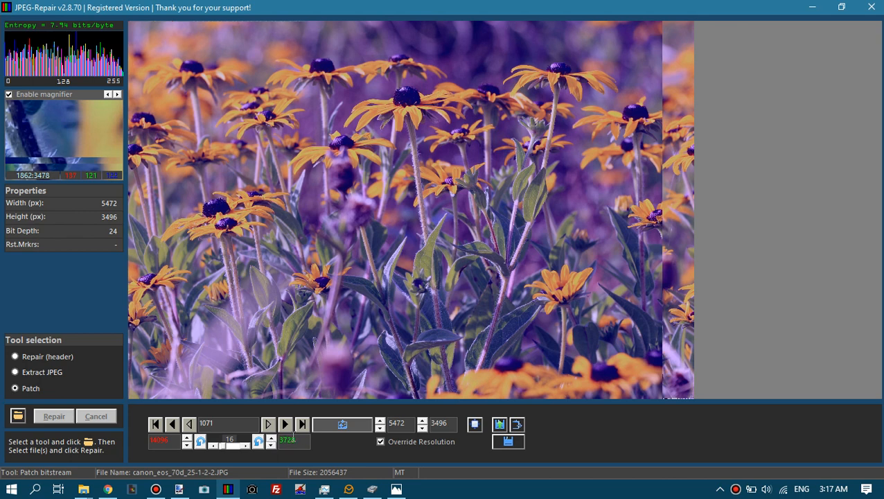
{"action": "left_click", "coordinate": [271, 437]}
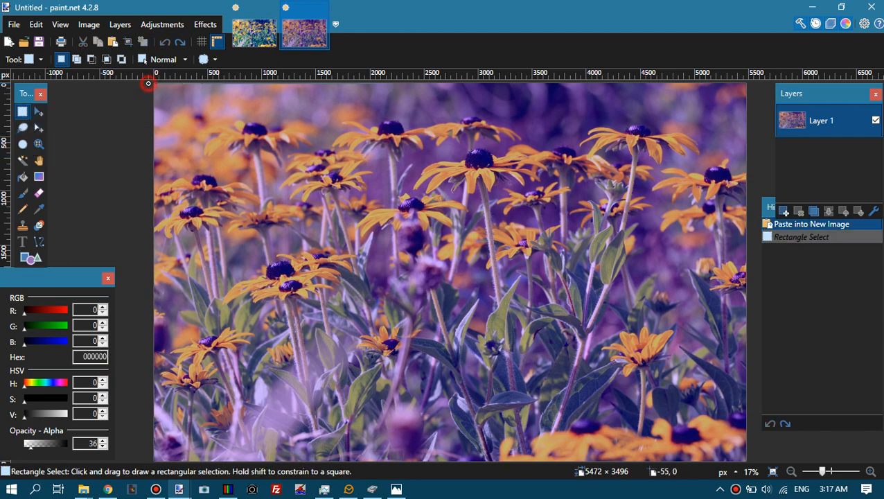
Crop the purple flower image to 5472 × 3484 and apply Auto-Level.
{"action": "left_click_drag", "start_coordinate": [154, 84], "coordinate": [593, 416]}
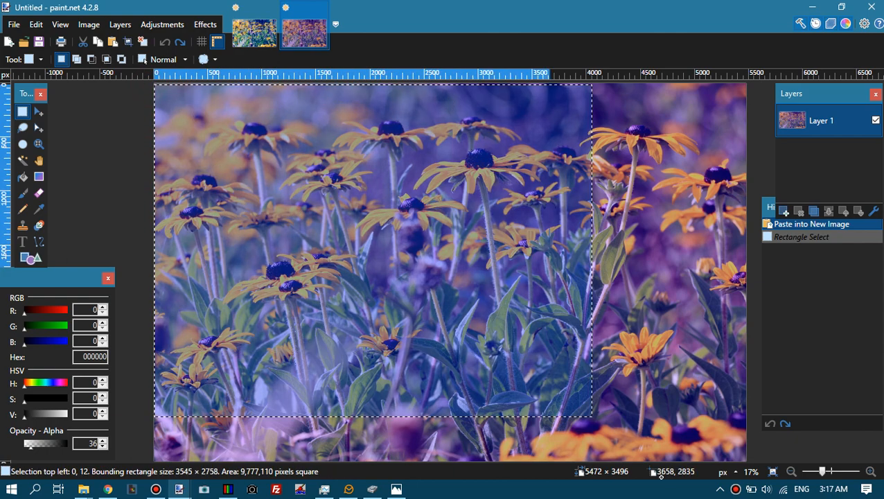
{"action": "left_click", "coordinate": [89, 24]}
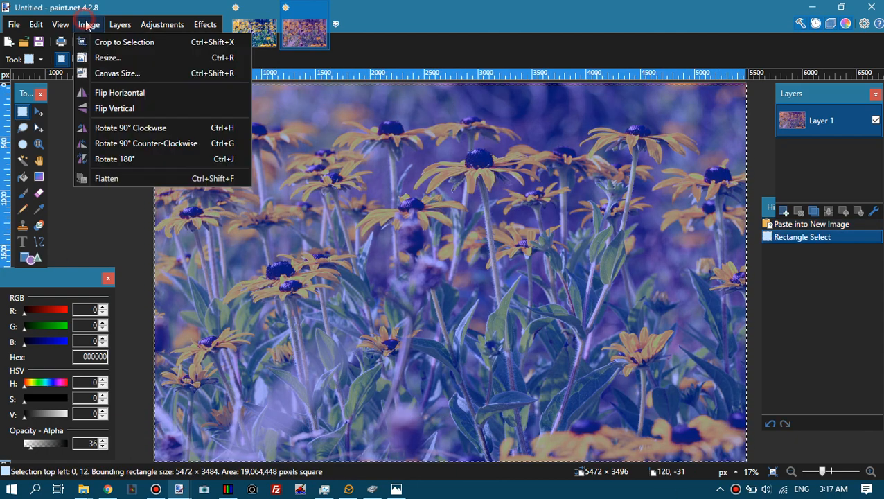
{"action": "left_click", "coordinate": [124, 42]}
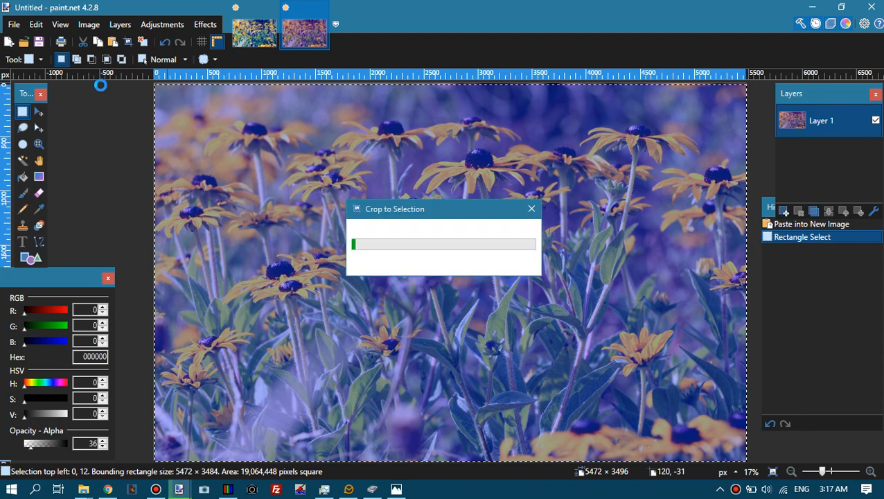
{"action": "left_click", "coordinate": [162, 24]}
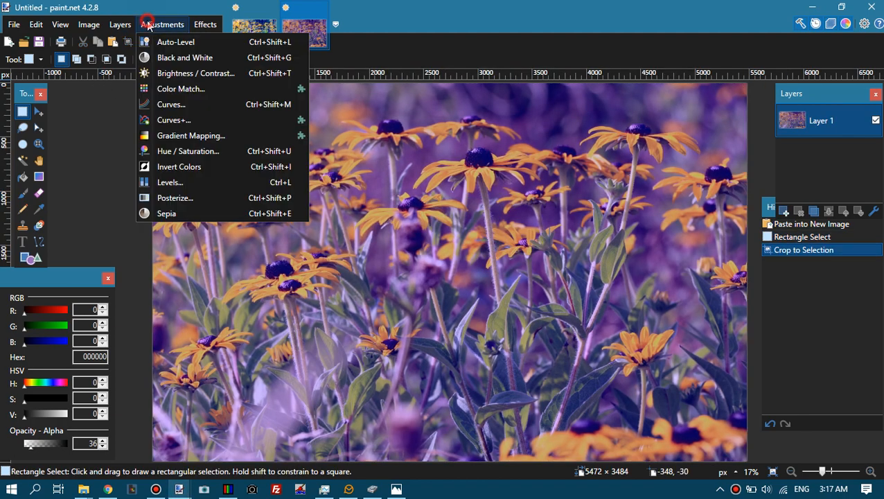
{"action": "left_click", "coordinate": [176, 41]}
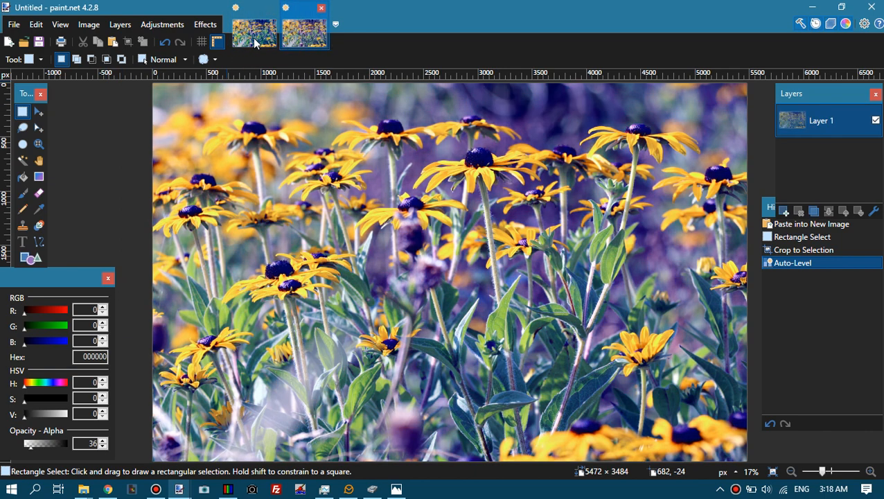
{"action": "mouse_move", "coordinate": [215, 112]}
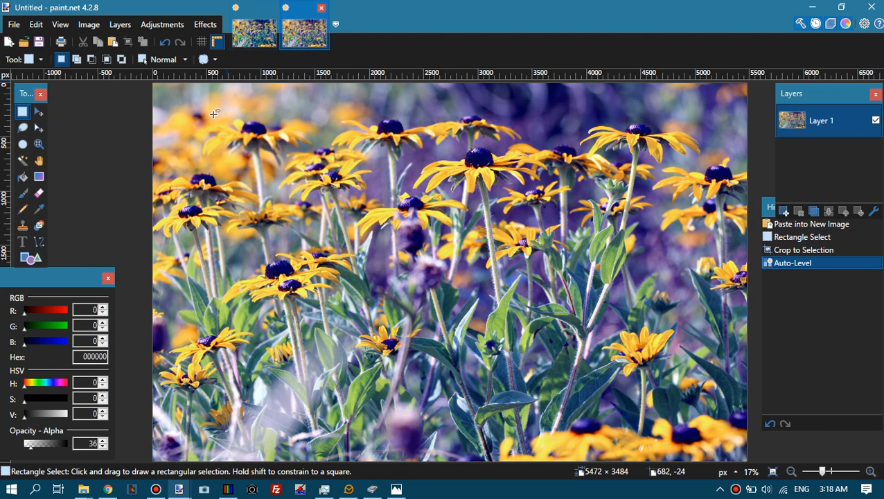
Apply an RGB Curves adjustment raising the red midtones and lowering the blue midtones.
{"action": "left_click", "coordinate": [162, 25]}
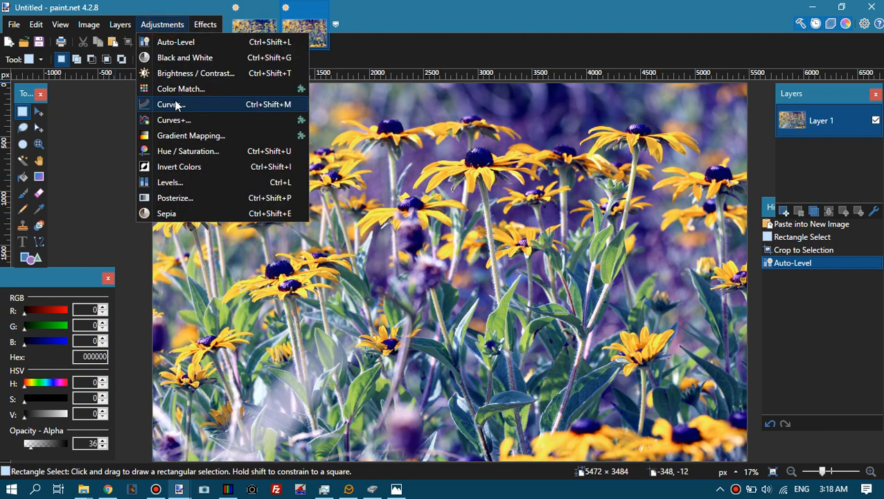
{"action": "left_click", "coordinate": [170, 104]}
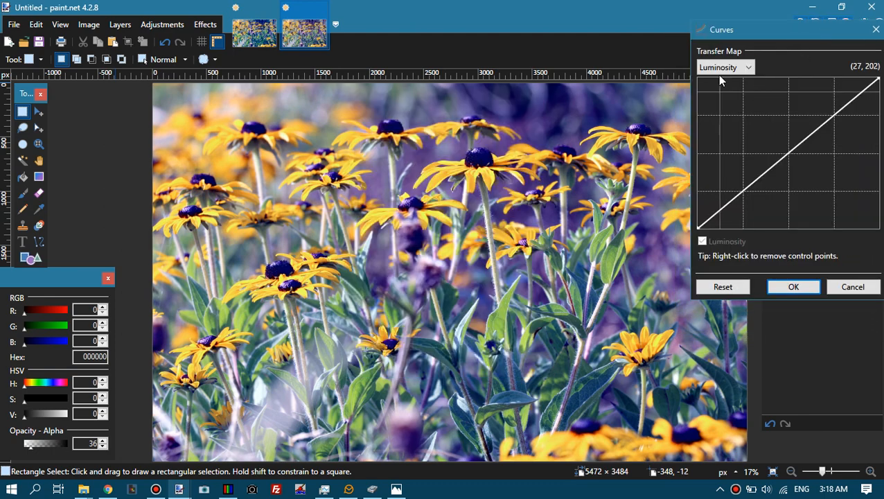
{"action": "left_click", "coordinate": [725, 68]}
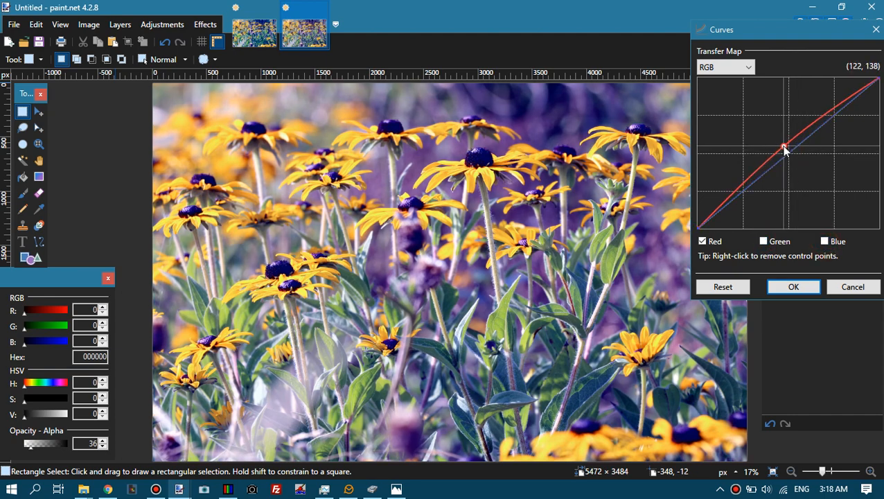
{"action": "left_click_drag", "start_coordinate": [785, 149], "coordinate": [779, 146]}
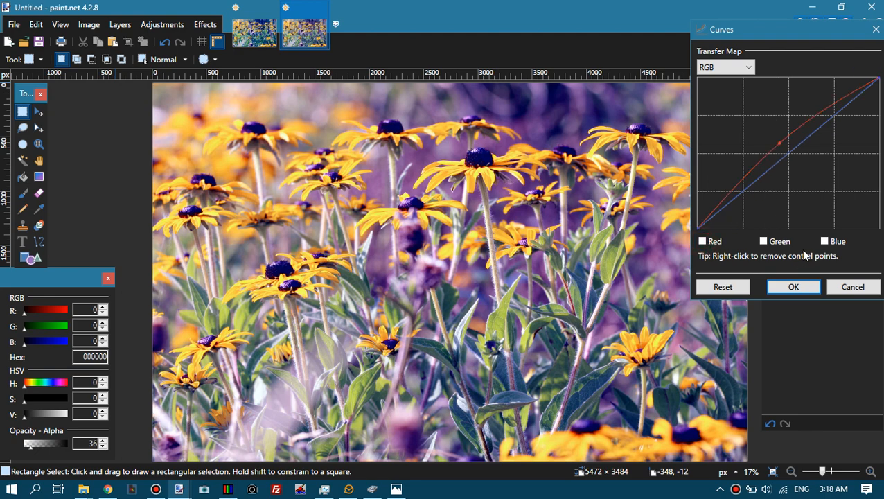
{"action": "left_click", "coordinate": [825, 241]}
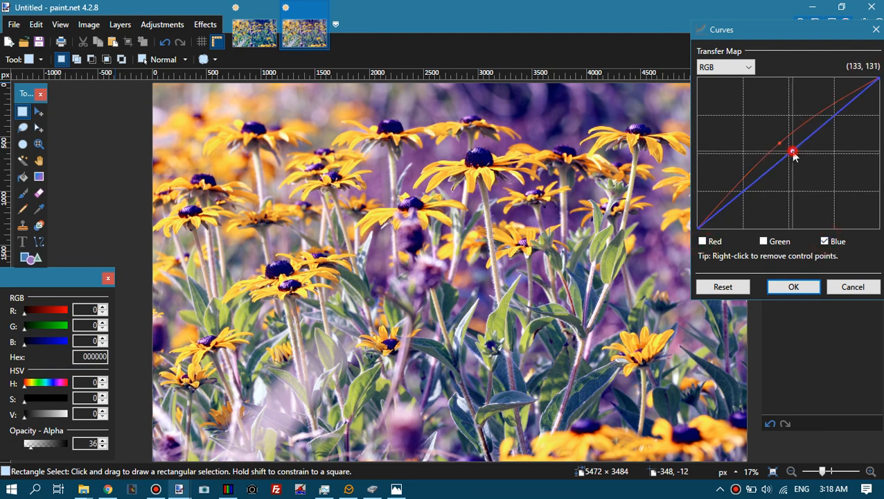
{"action": "left_click_drag", "start_coordinate": [793, 151], "coordinate": [801, 163]}
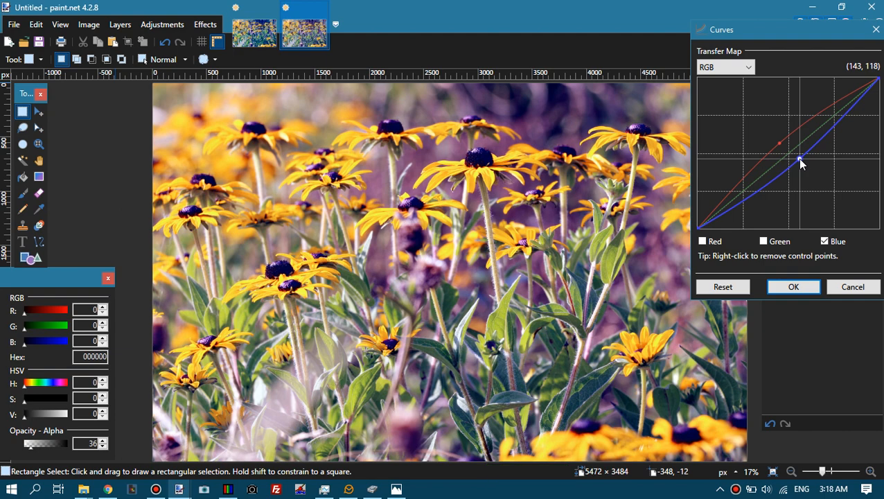
{"action": "left_click_drag", "start_coordinate": [800, 163], "coordinate": [801, 161]}
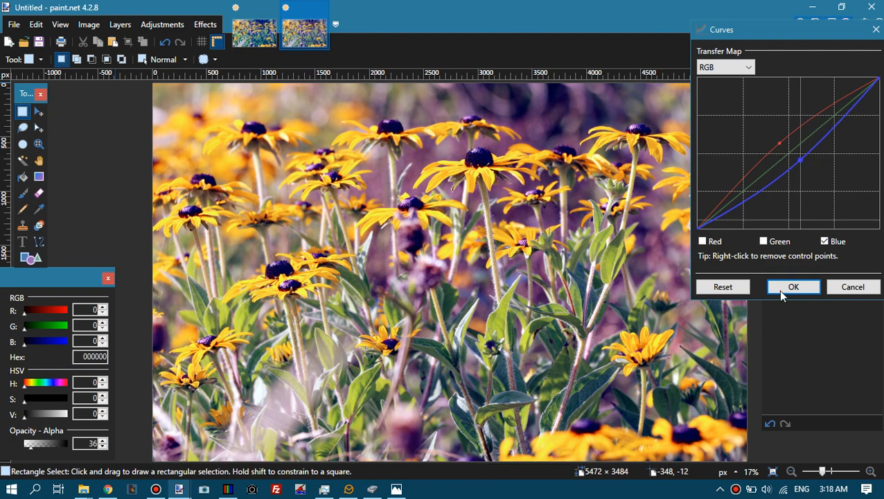
{"action": "left_click", "coordinate": [793, 287]}
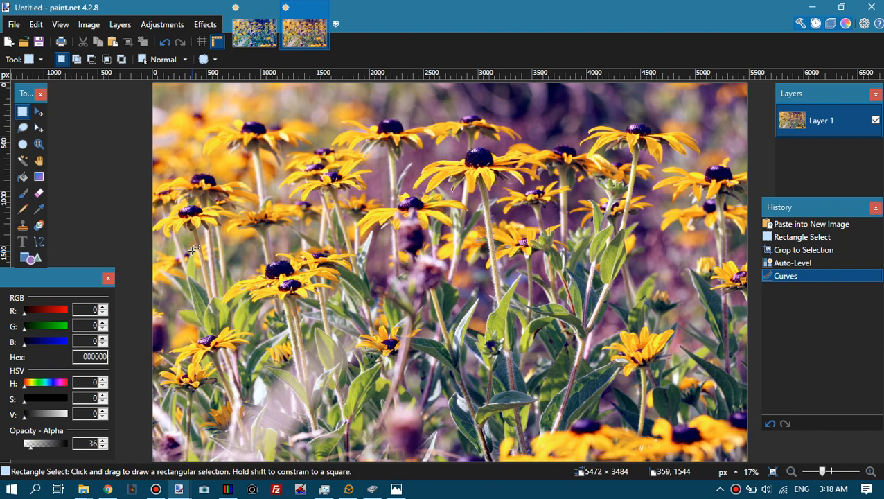
{"action": "mouse_move", "coordinate": [193, 250]}
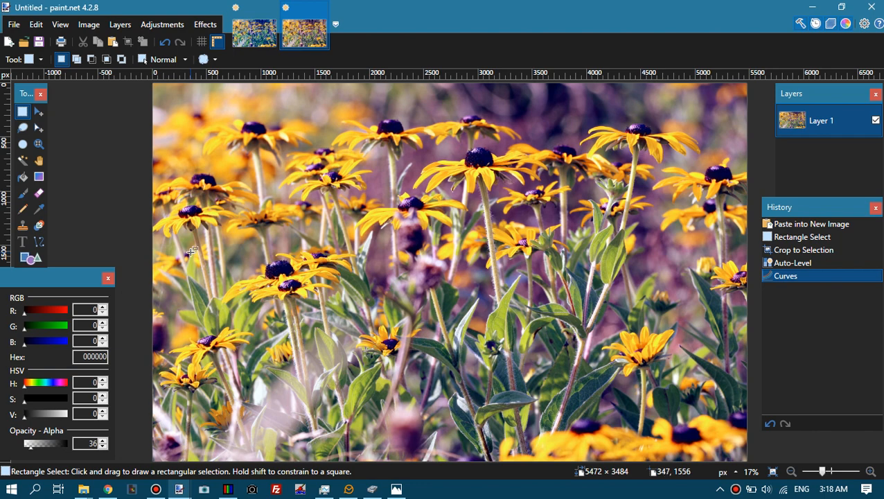
Save As a JPEG into C:\JPEG Related\STOP Ransomware vs RAW.
{"action": "left_click", "coordinate": [12, 24]}
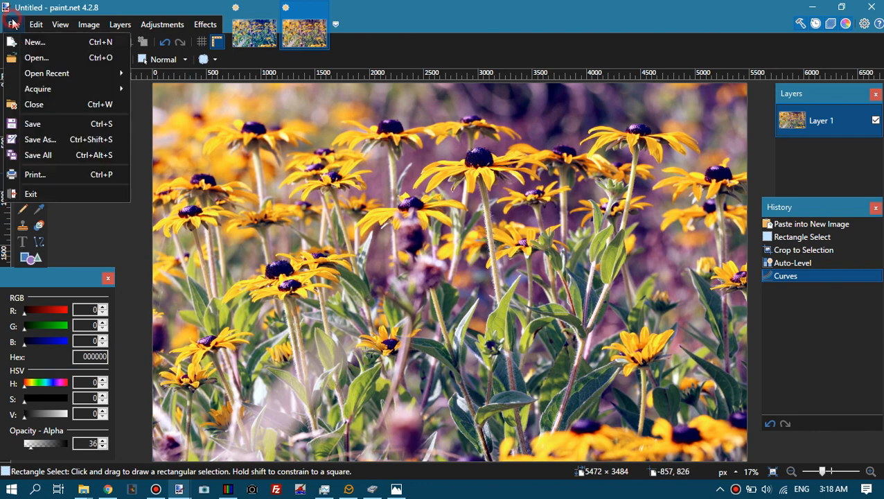
{"action": "left_click", "coordinate": [39, 139]}
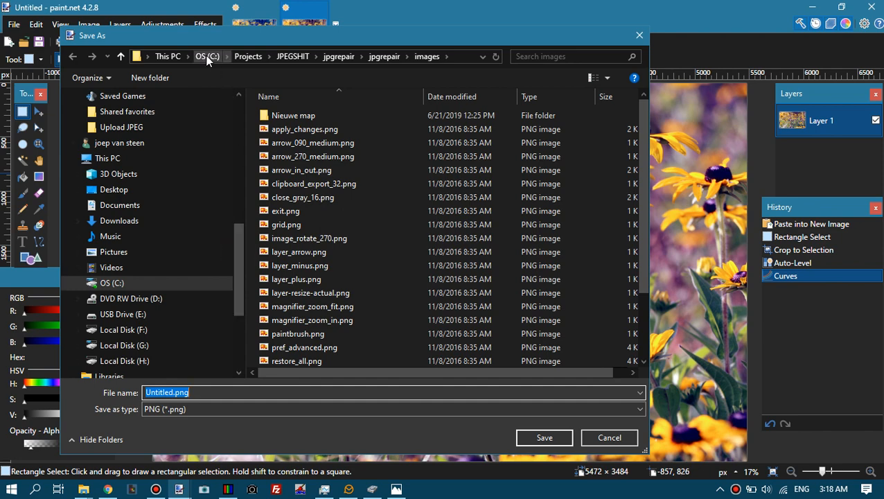
{"action": "left_click", "coordinate": [207, 56]}
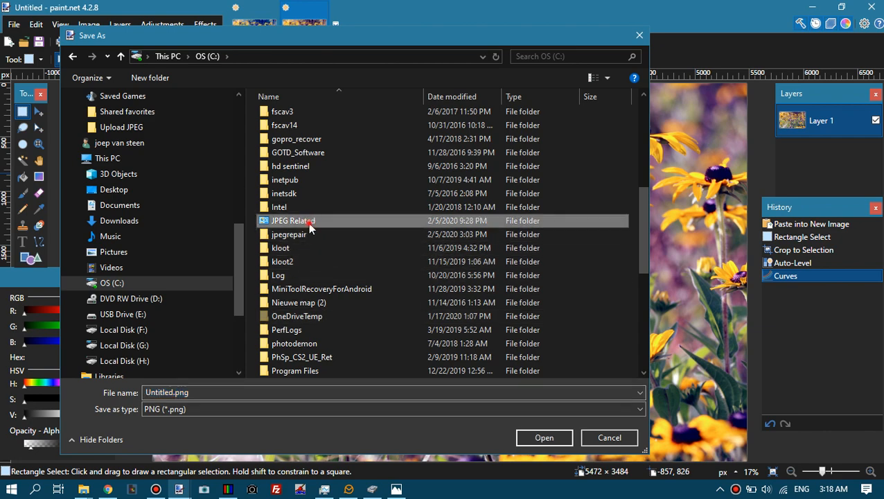
{"action": "double_click", "coordinate": [292, 221]}
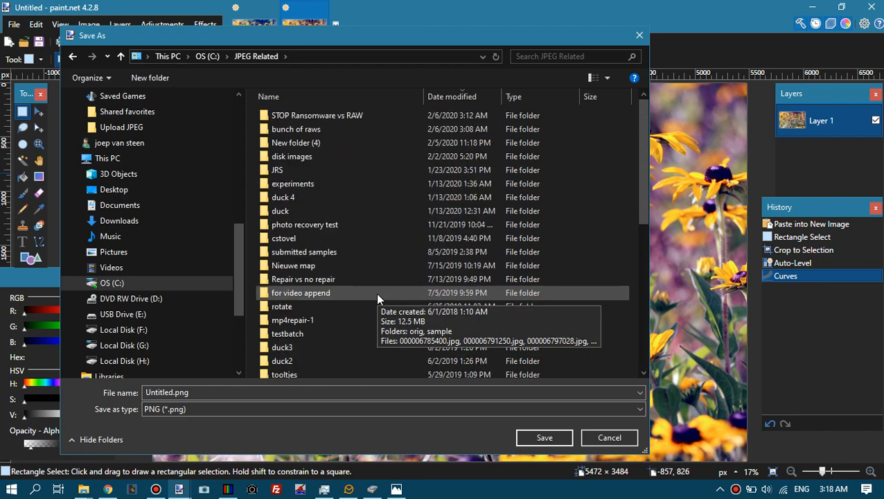
{"action": "double_click", "coordinate": [317, 115]}
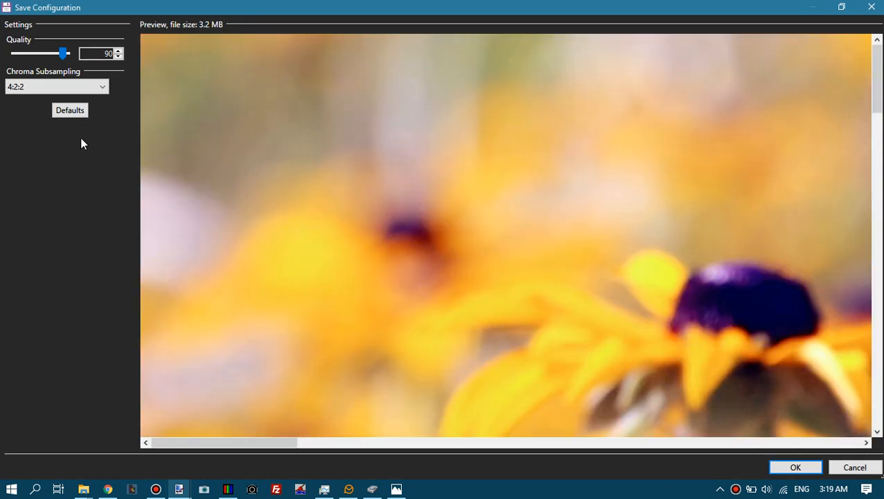
Choose 4:4:4 Best Quality chroma subsampling and confirm the quality-90 JPEG save.
{"action": "left_click", "coordinate": [55, 86]}
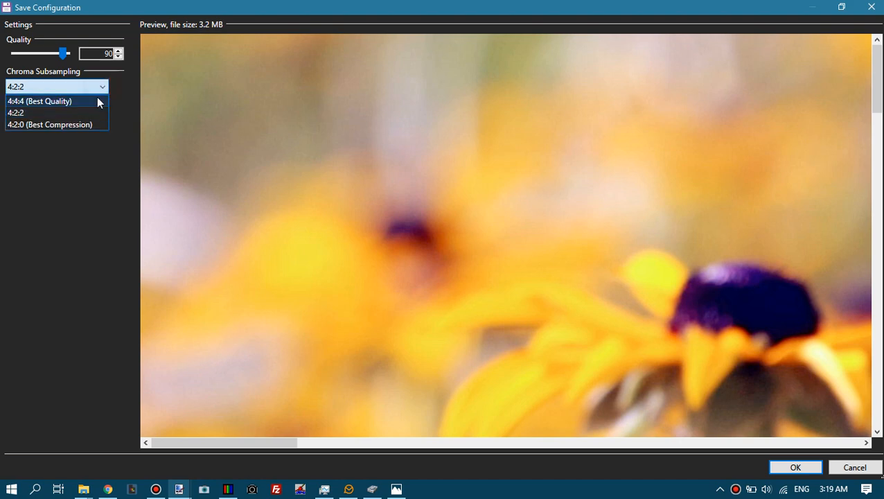
{"action": "left_click", "coordinate": [40, 102]}
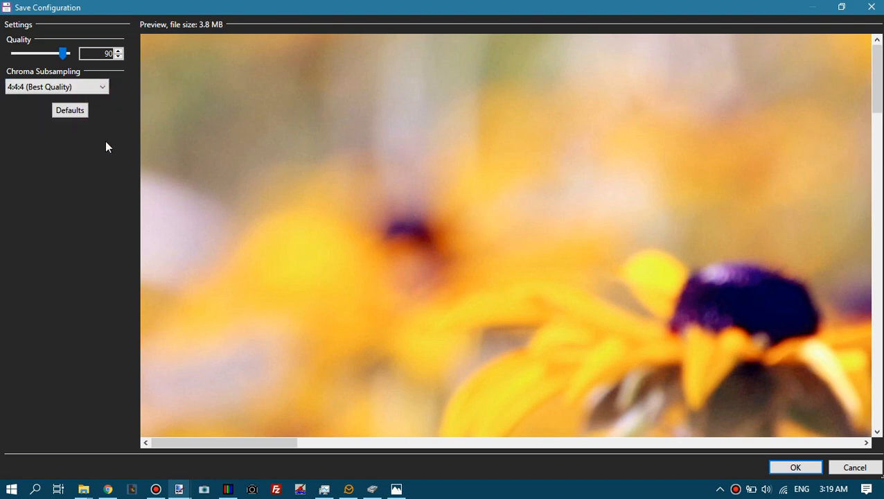
{"action": "left_click", "coordinate": [795, 467]}
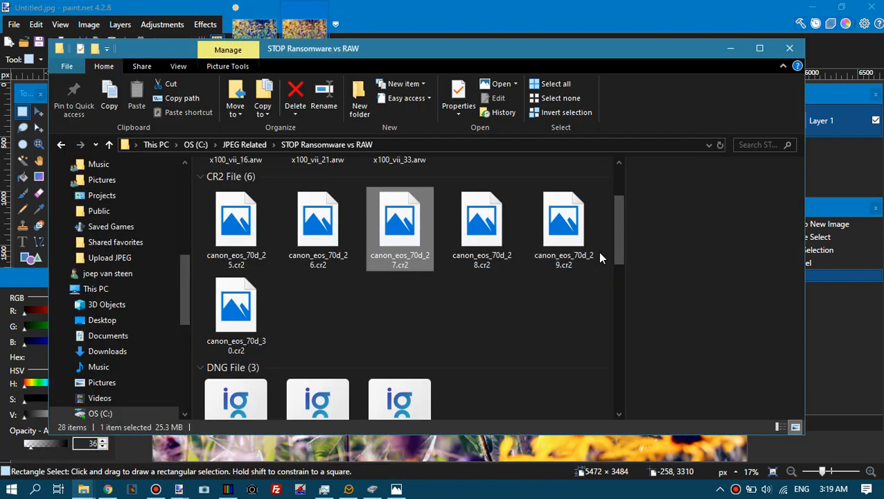
Scroll down to the JPEG images and open Untitled.jpg in Photo Viewer.
{"action": "scroll", "scroll_direction": "down", "scroll_amount": 3}
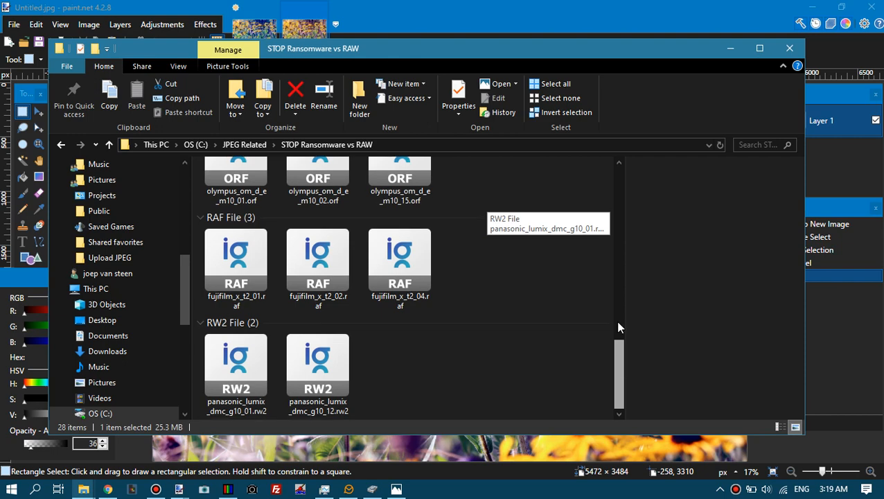
{"action": "scroll", "scroll_direction": "down", "scroll_amount": 3}
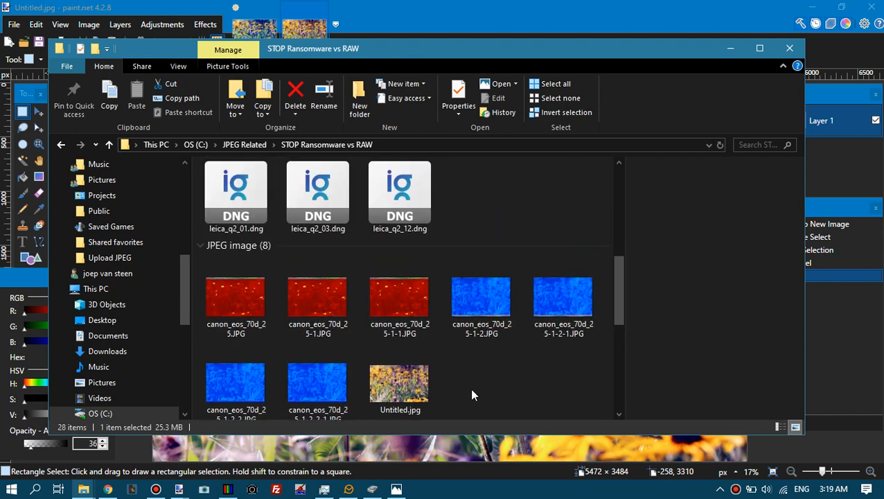
{"action": "double_click", "coordinate": [400, 383]}
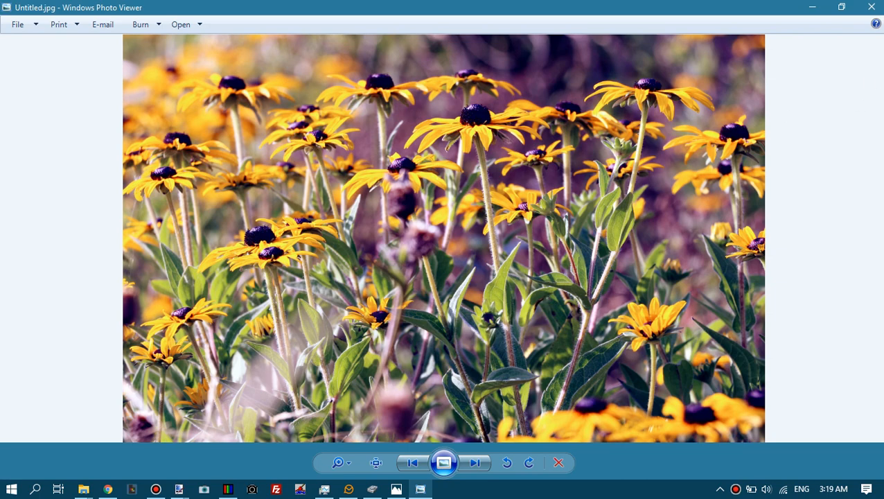
Close Windows Photo Viewer to return to JPEG-Repair's purple-tinted preview.
{"action": "left_click", "coordinate": [812, 7]}
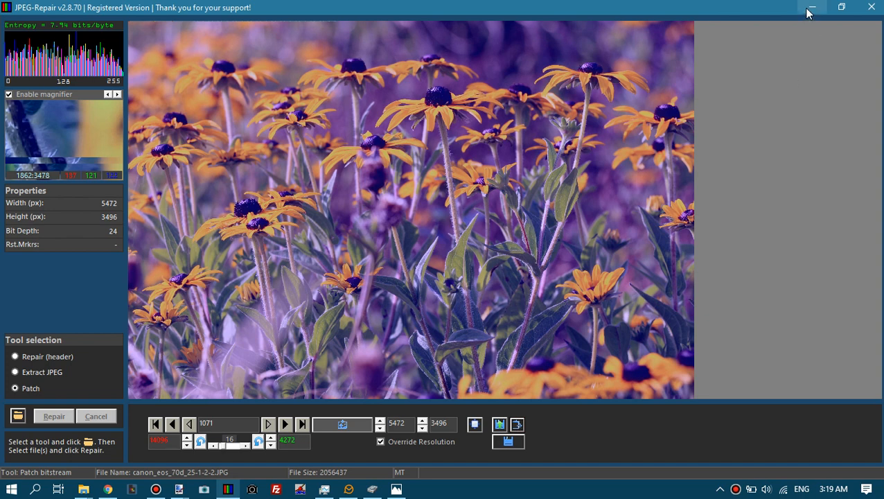
{"action": "mouse_move", "coordinate": [811, 7]}
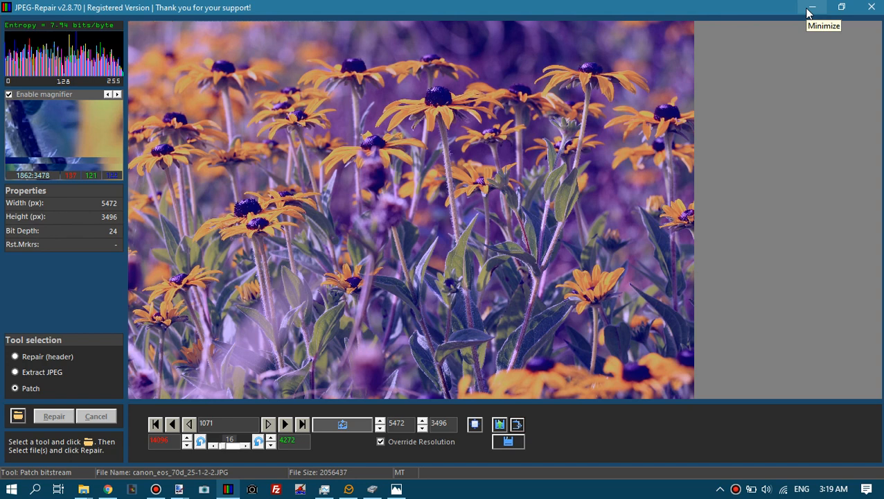